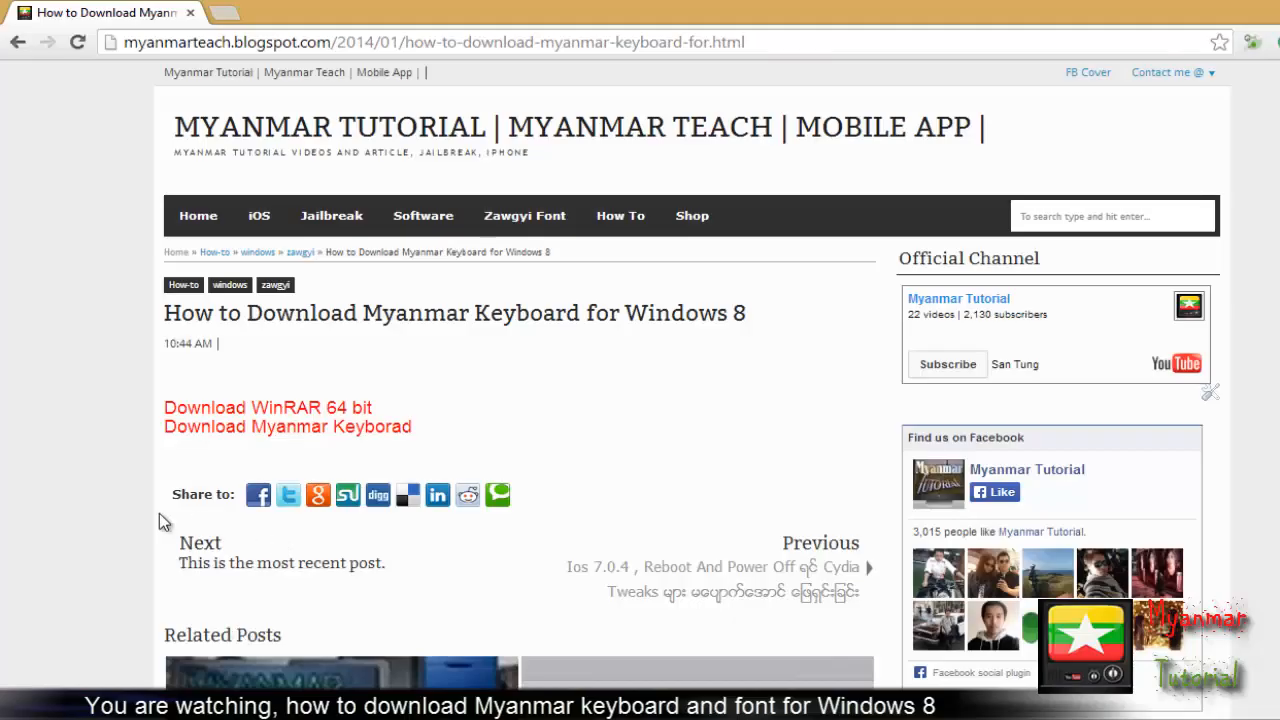
mouse_move(79, 507)
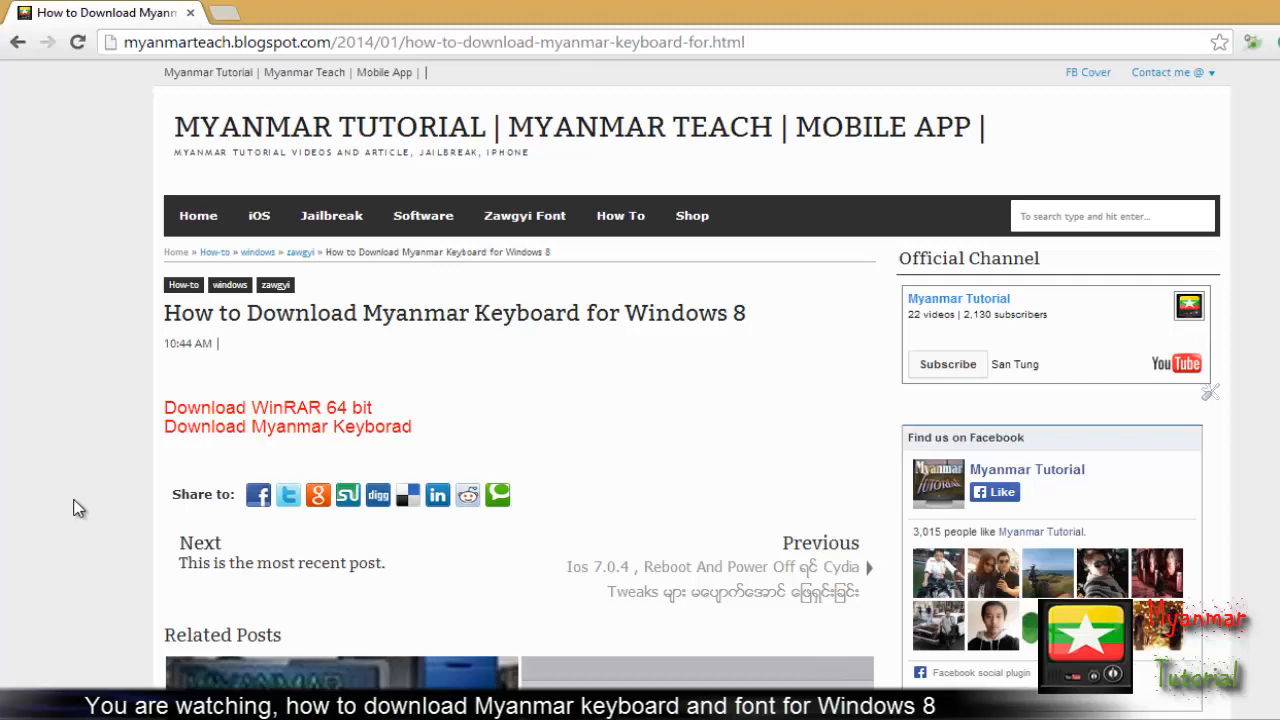
mouse_move(318, 416)
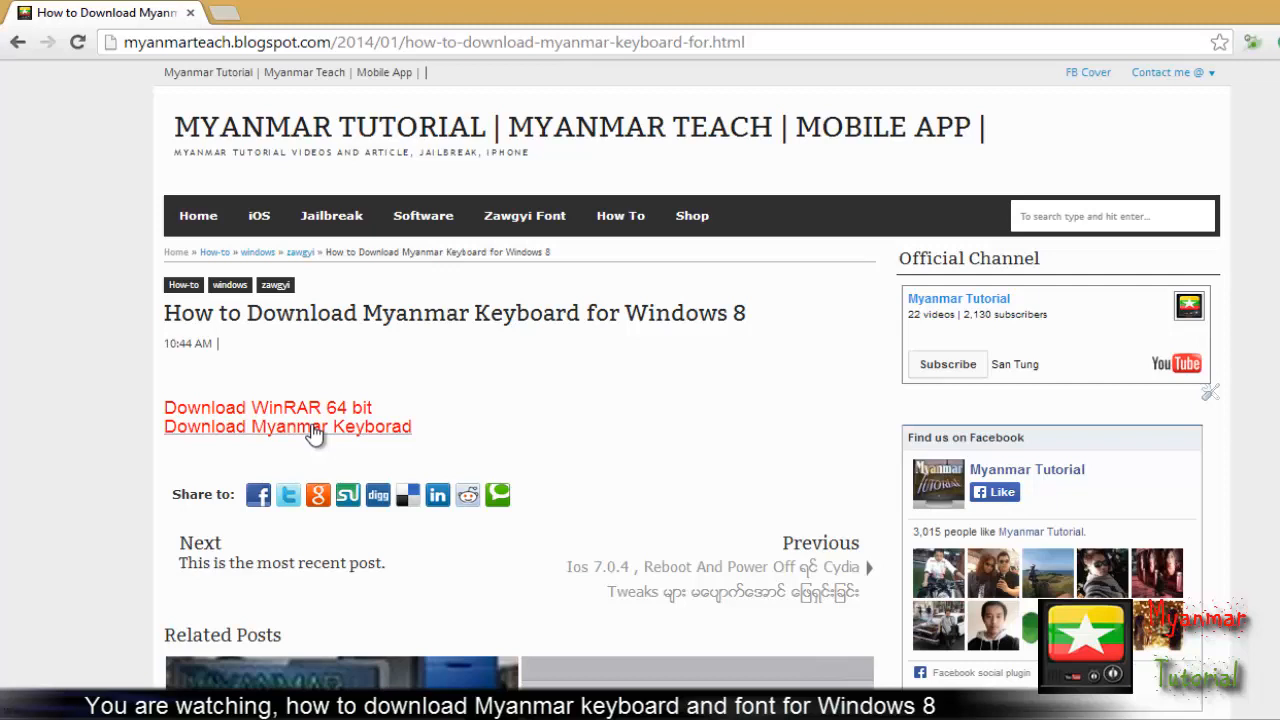
mouse_move(385, 410)
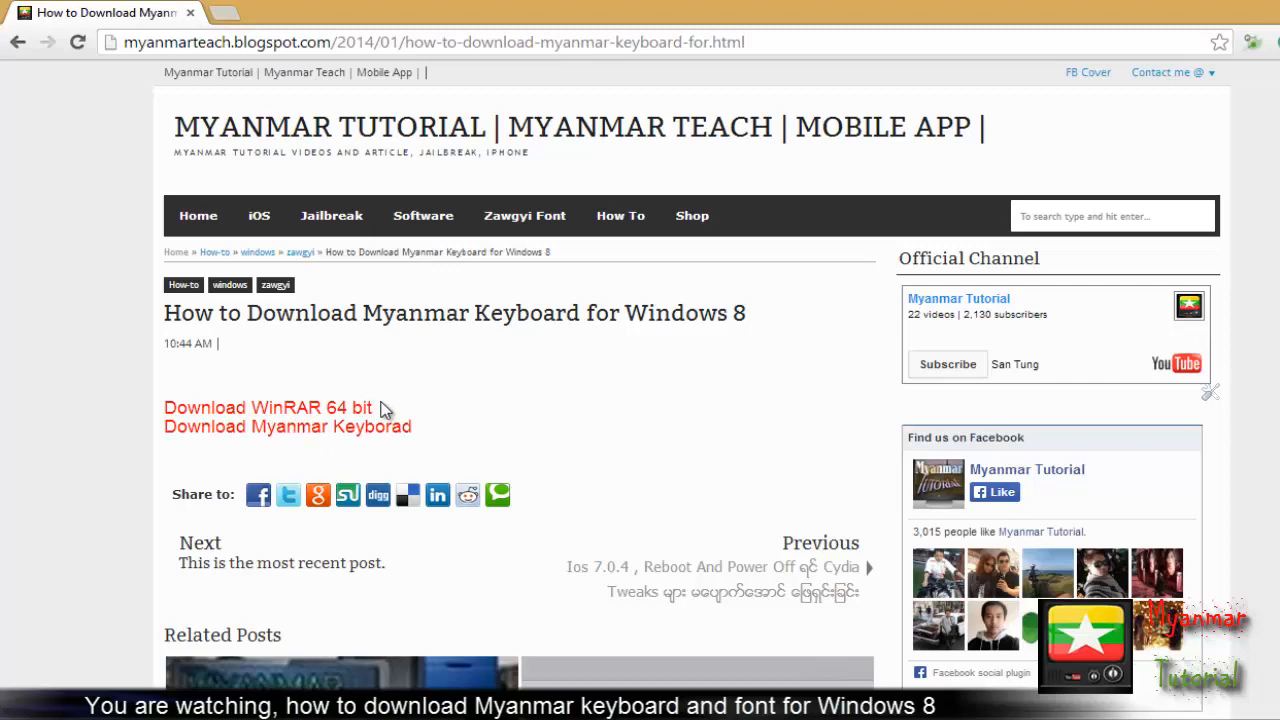
mouse_move(355, 412)
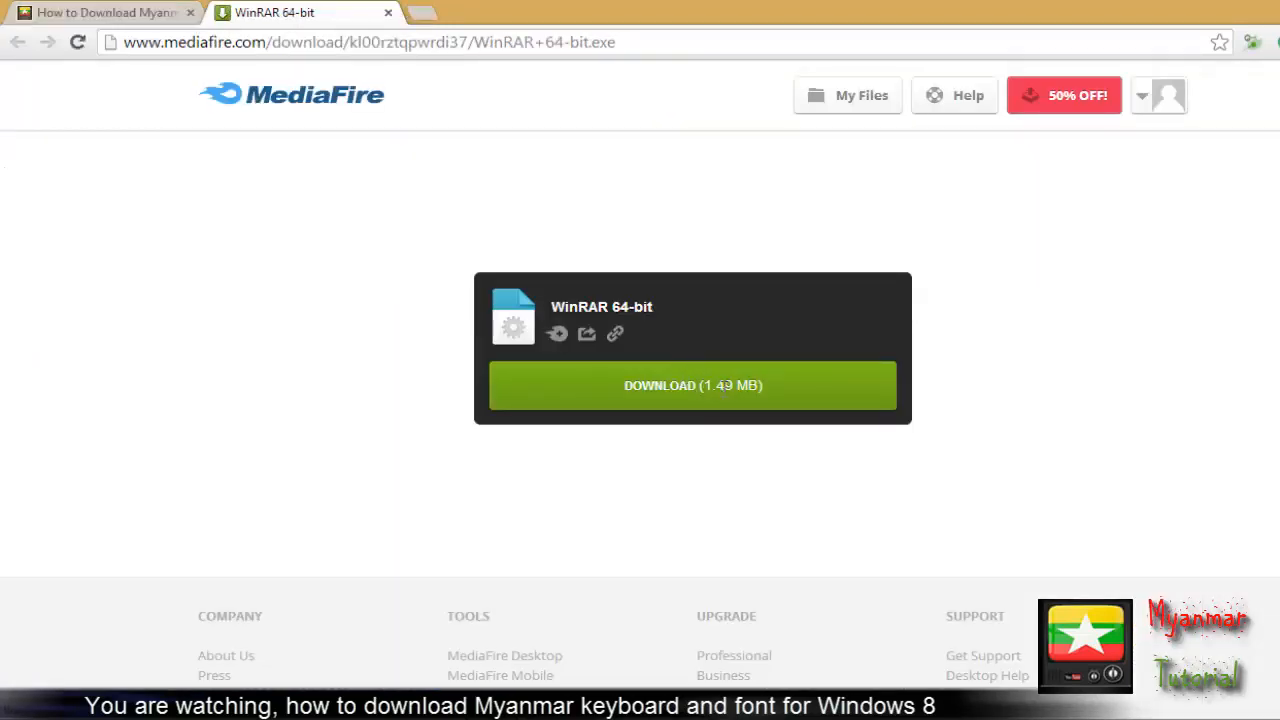
Download the WinRAR 64-bit installer from MediaFire and save it to Downloads.
click(692, 385)
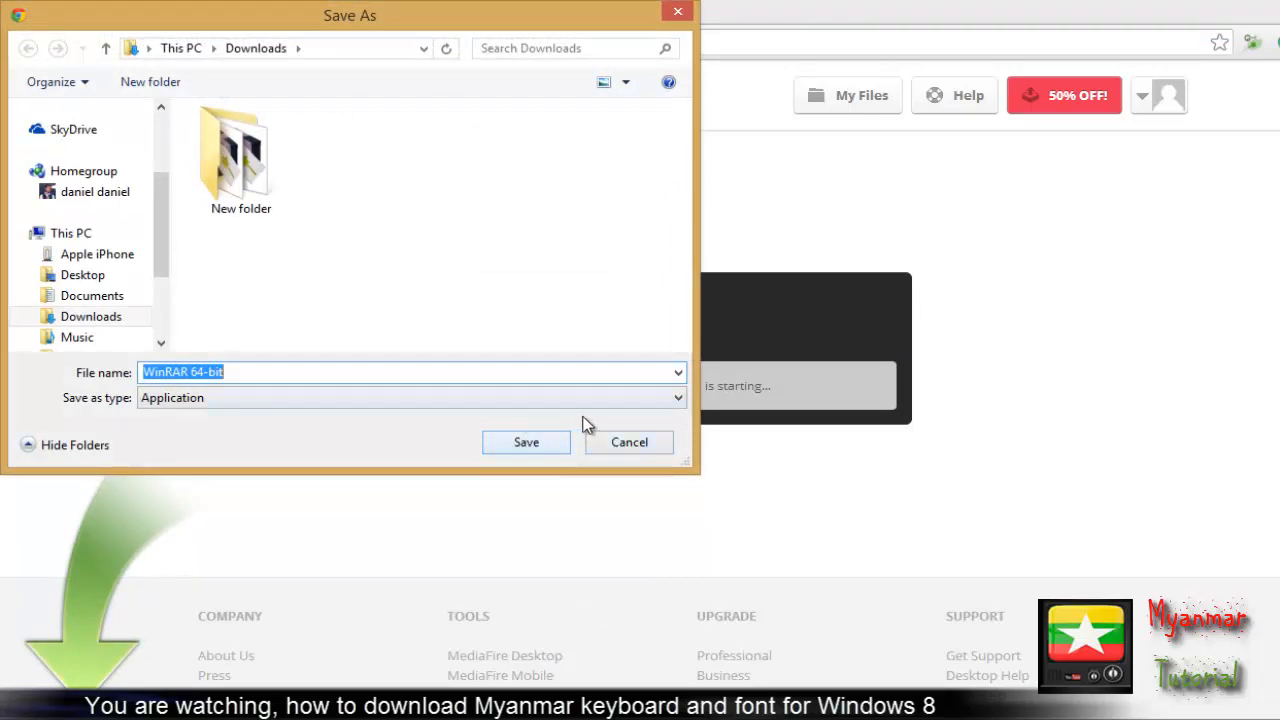
click(526, 442)
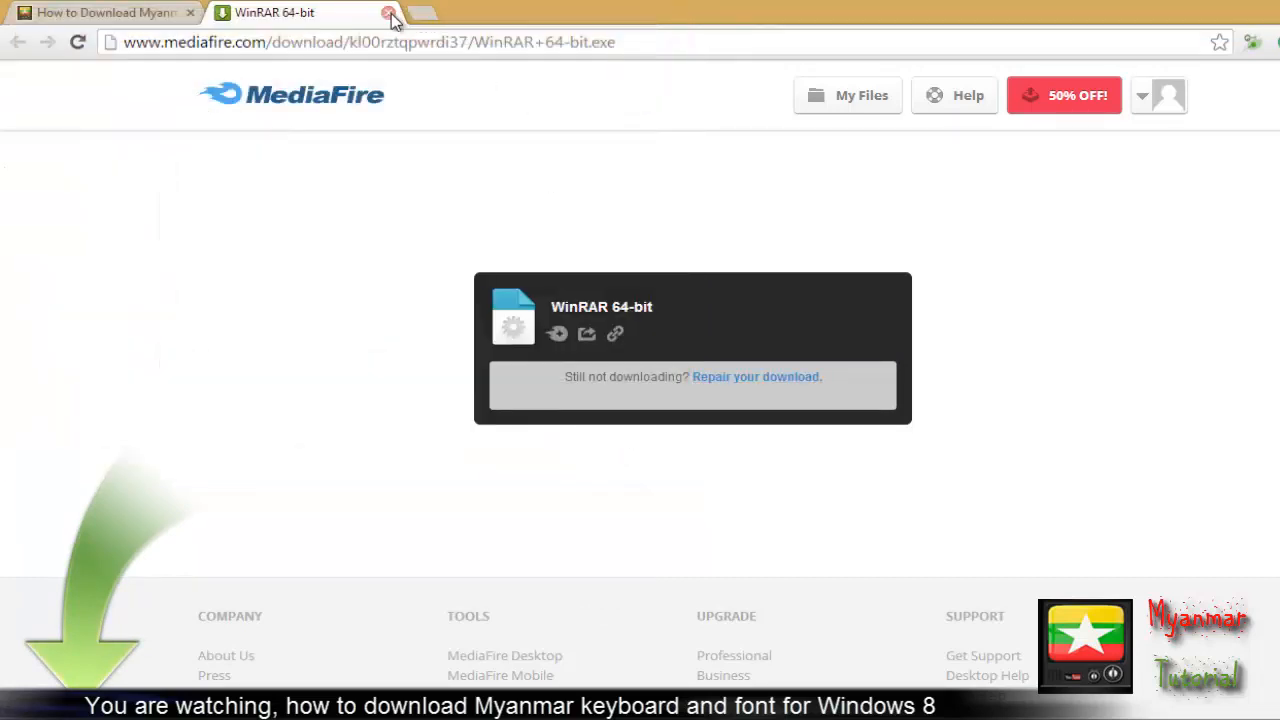
Close the WinRAR page and follow the blog's Download Myanmar Keyboard link.
click(388, 12)
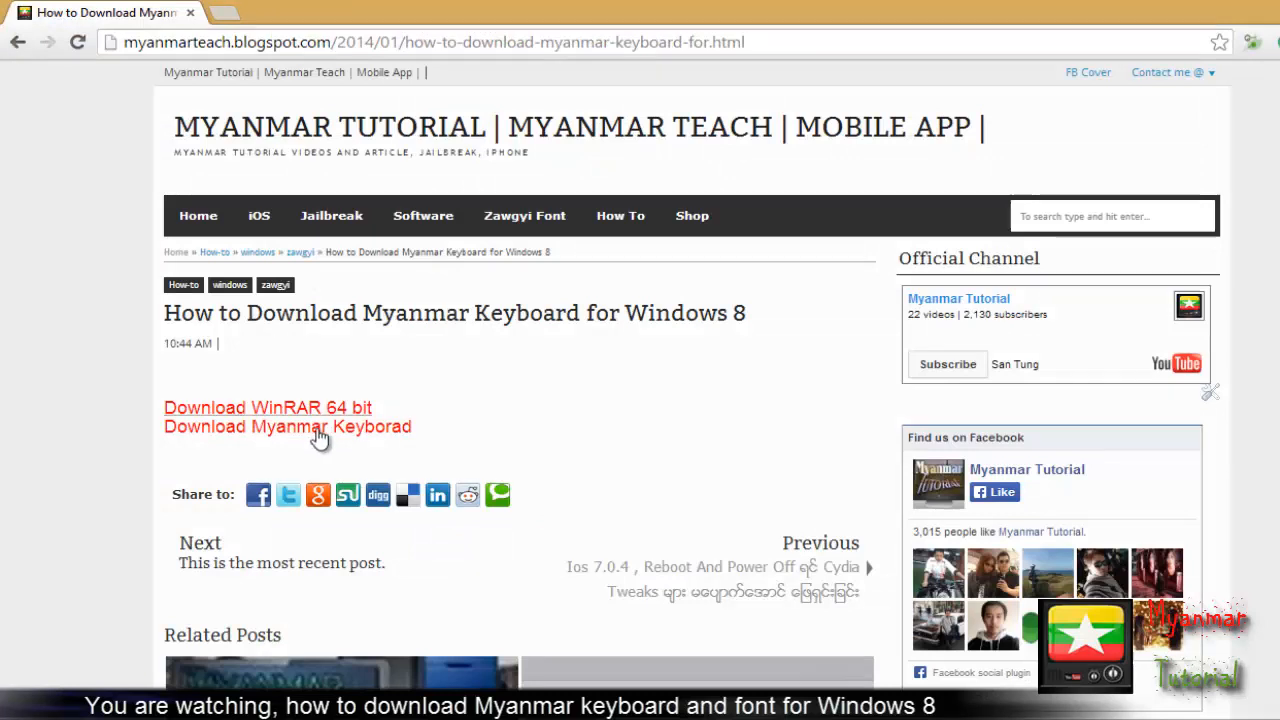
mouse_move(300, 460)
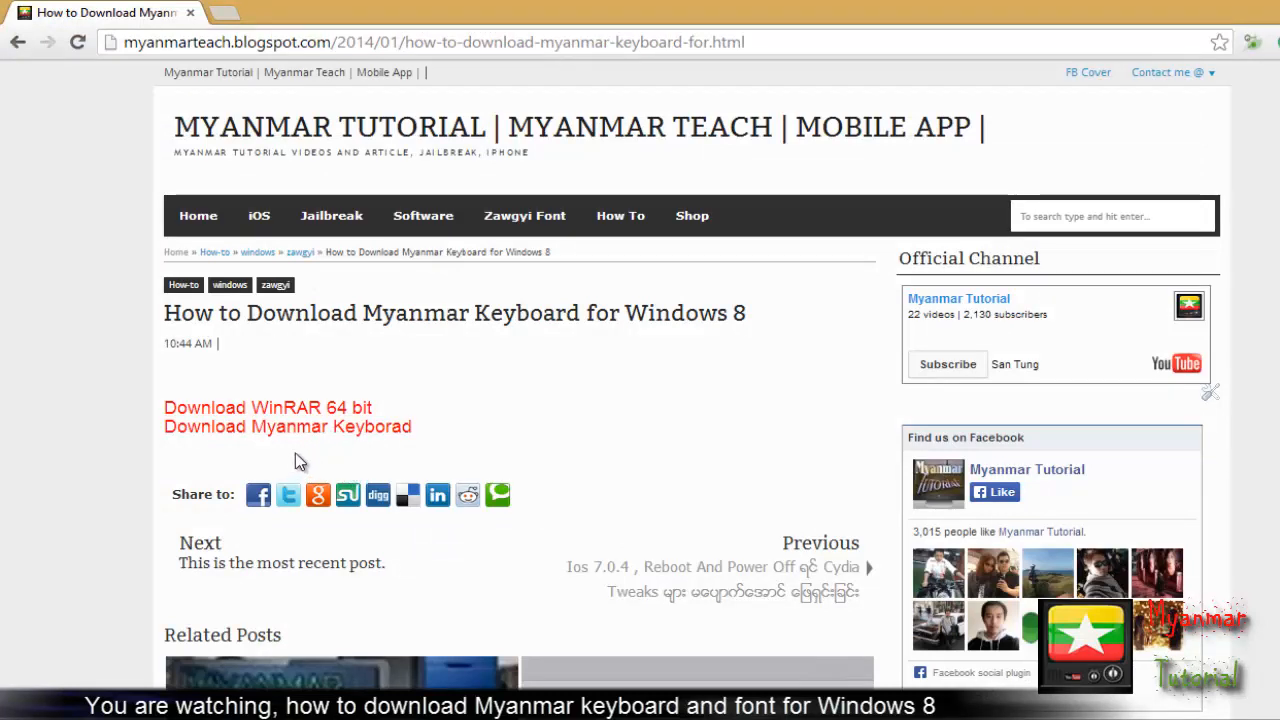
mouse_move(340, 442)
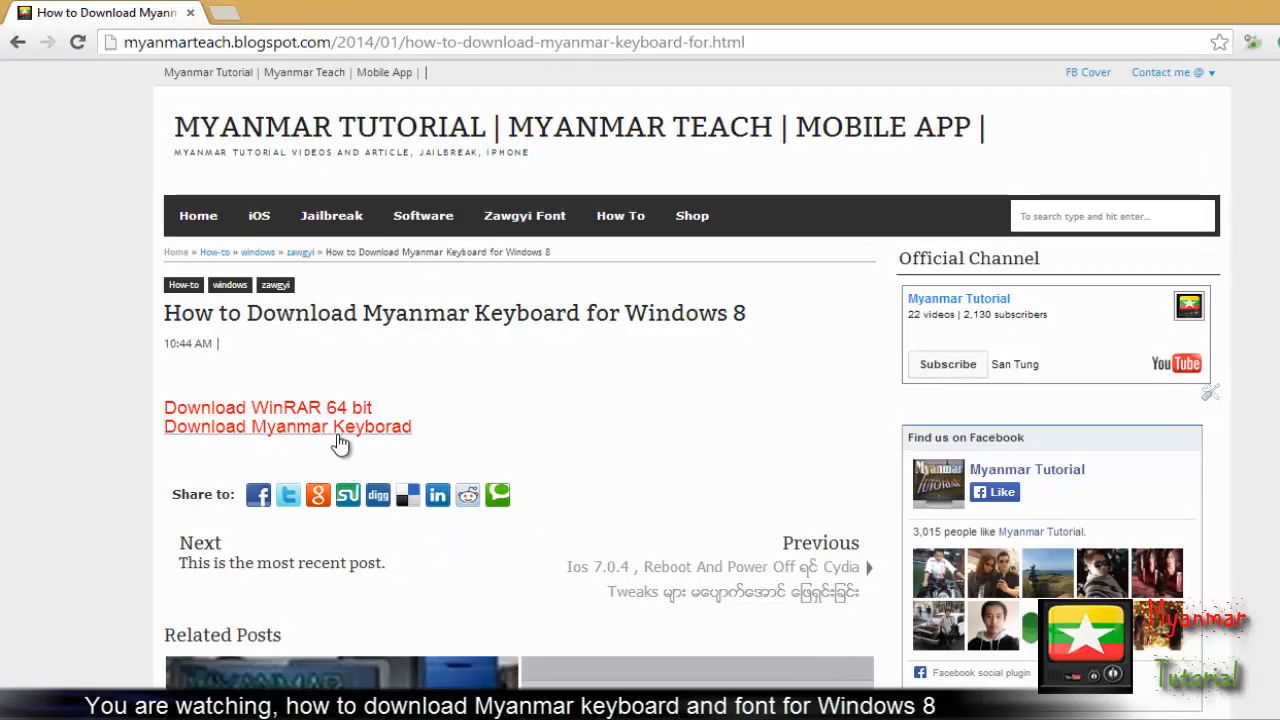
click(288, 427)
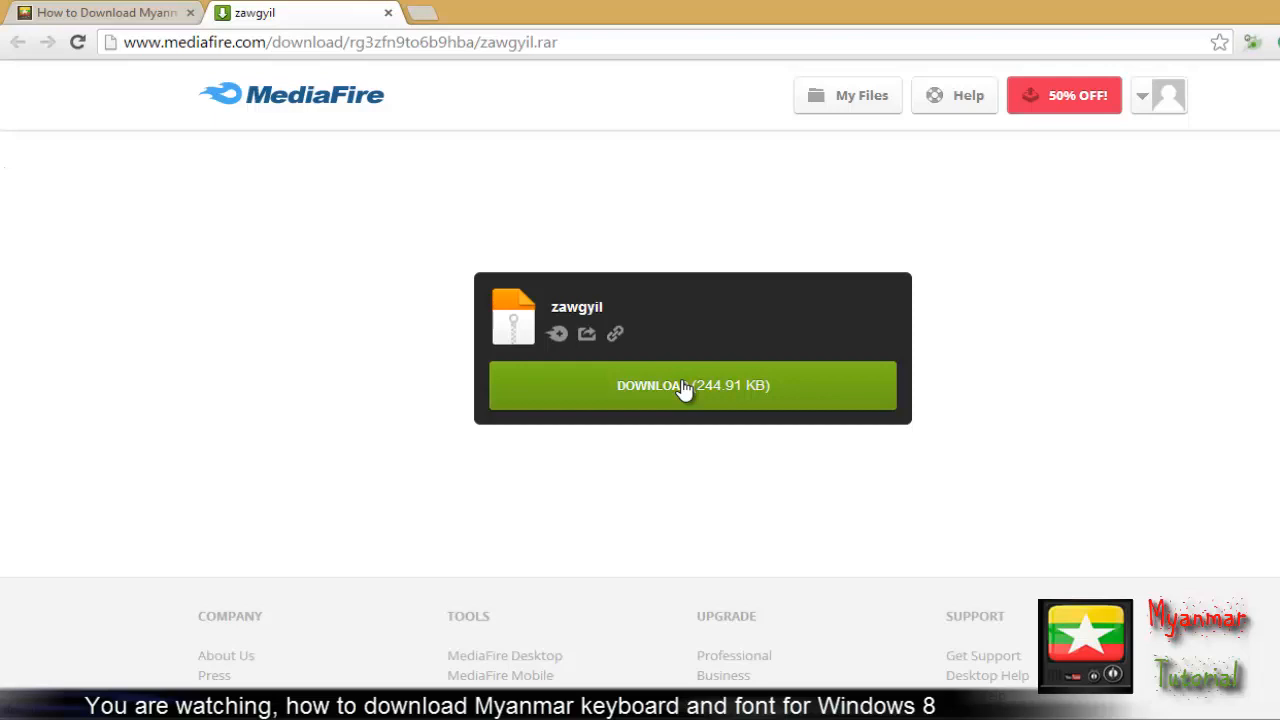
Save zawgyil.rar (244.91 KB) to Downloads and close the MediaFire page.
click(692, 386)
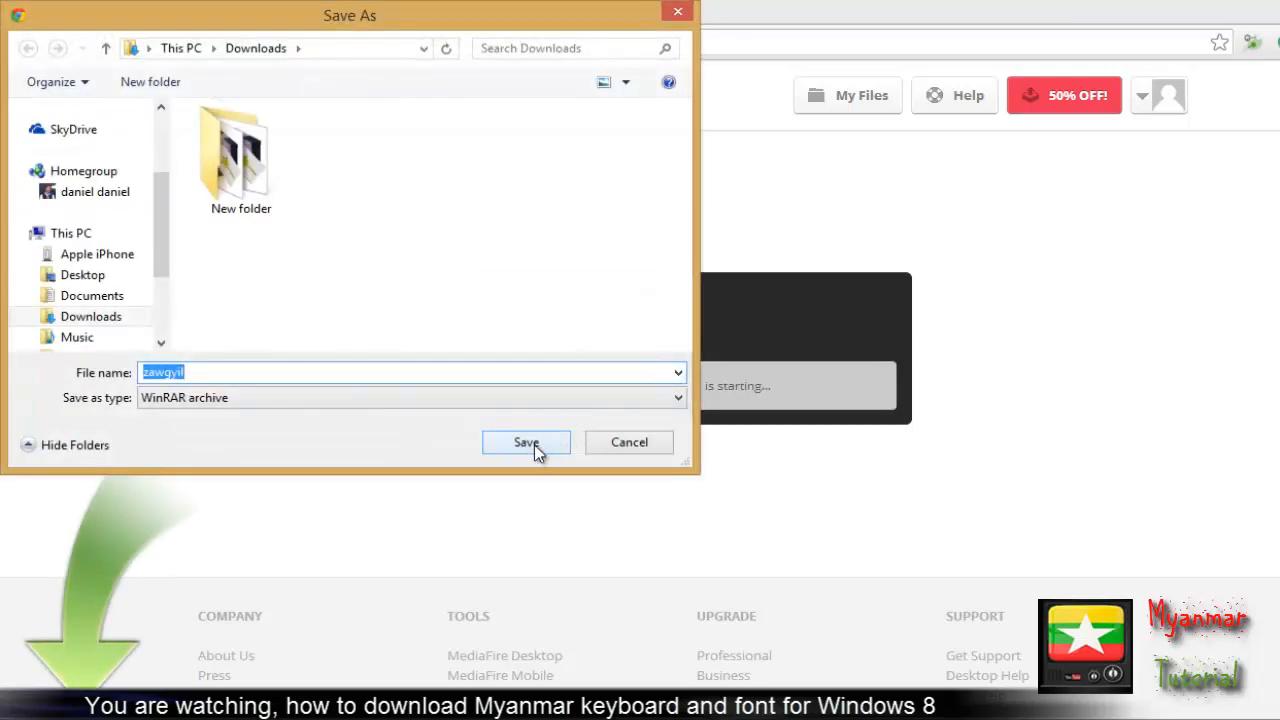
click(526, 442)
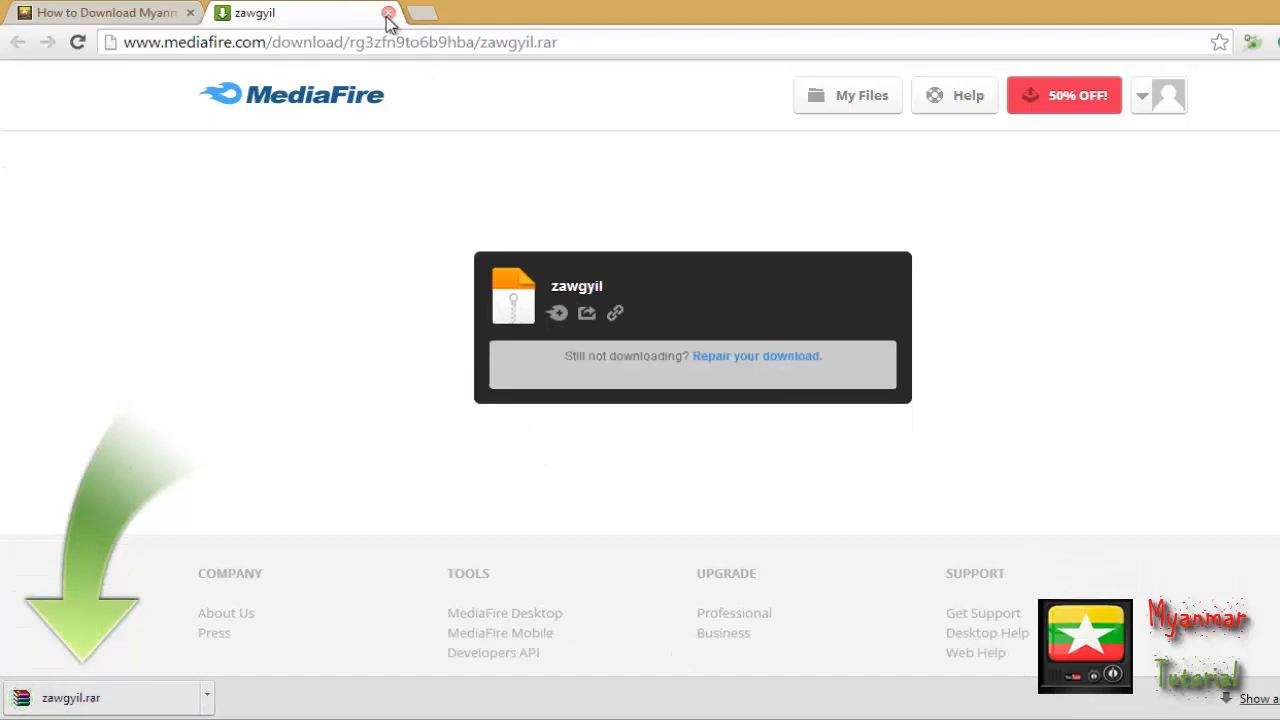
click(388, 12)
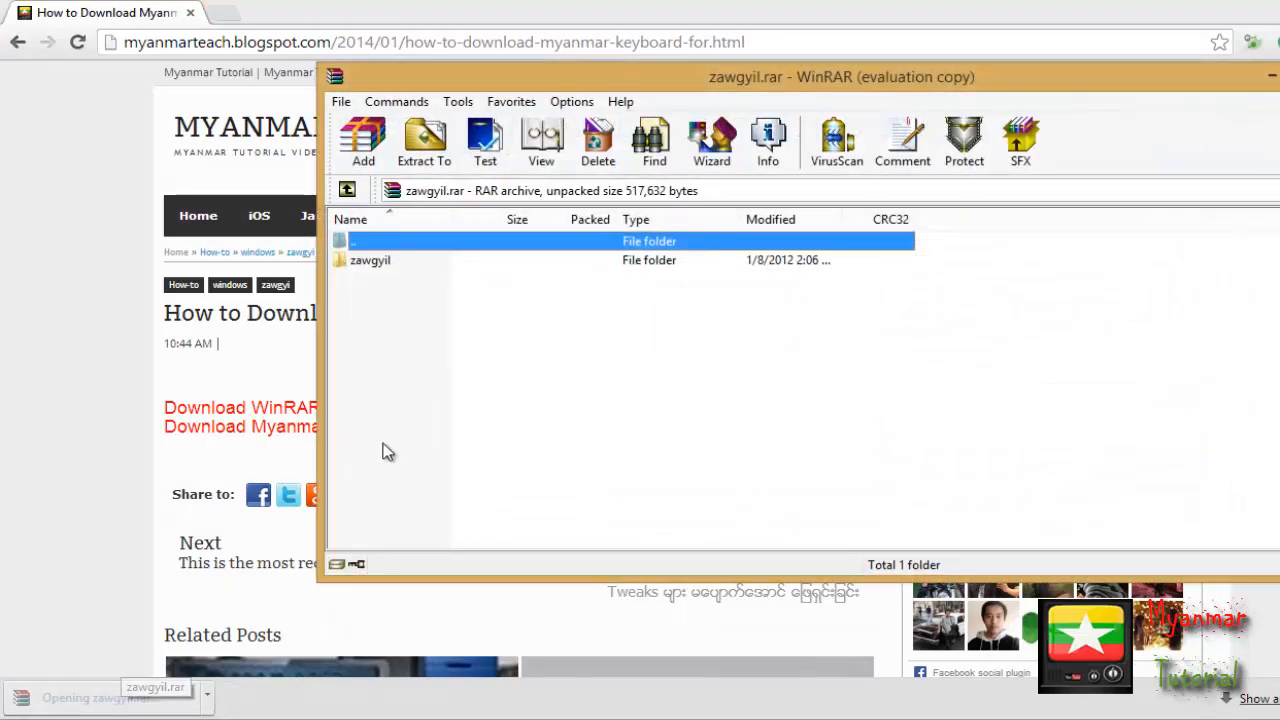
Extract the zawgyil folder from the archive to the Desktop with Extract To.
click(370, 260)
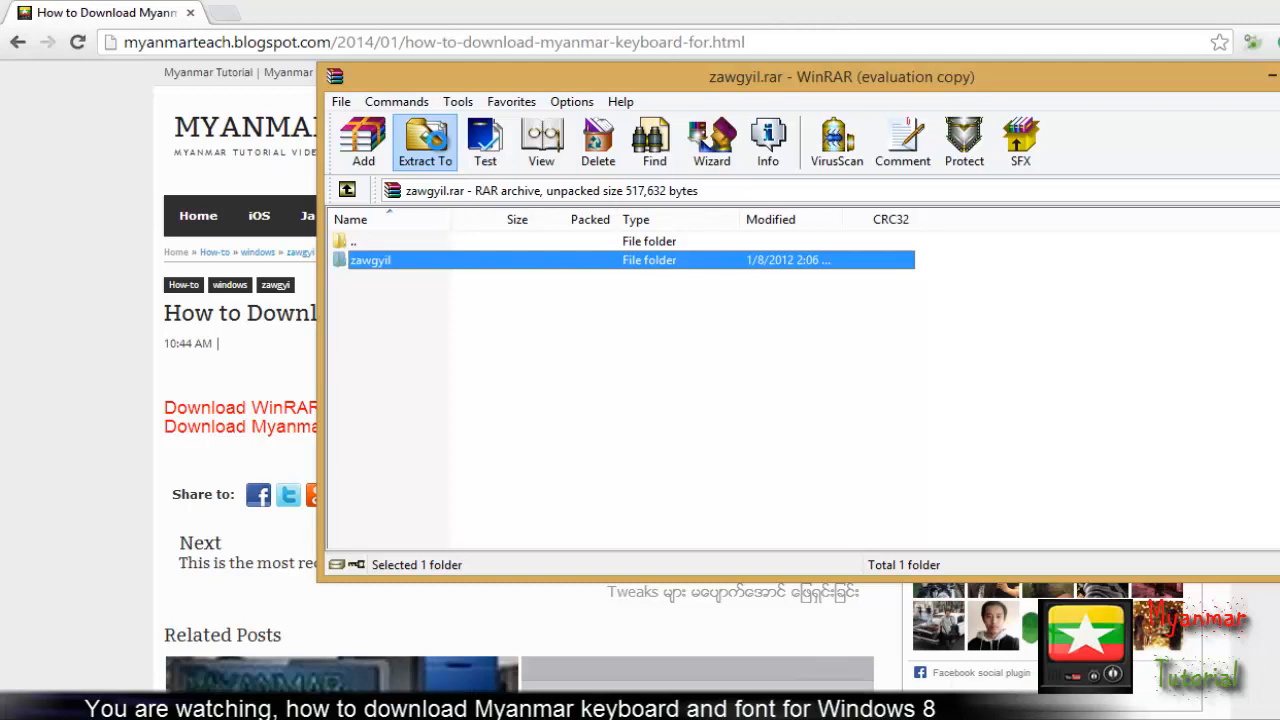
click(424, 140)
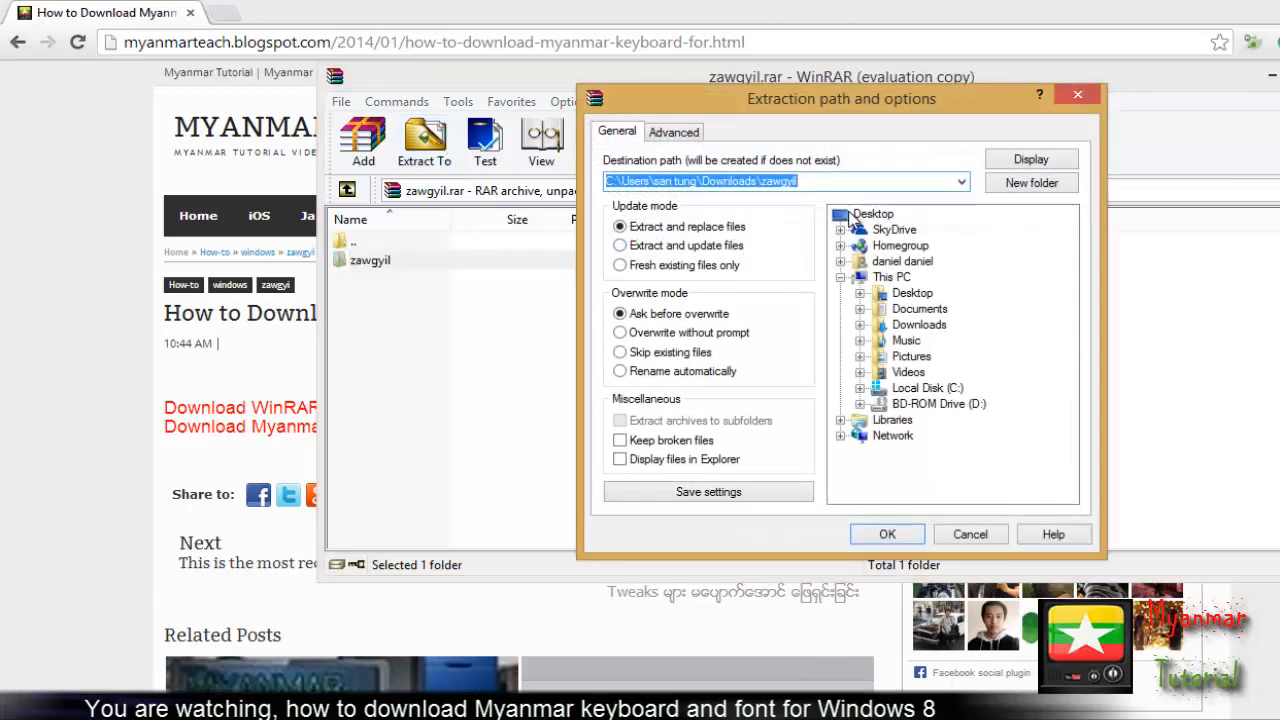
click(873, 213)
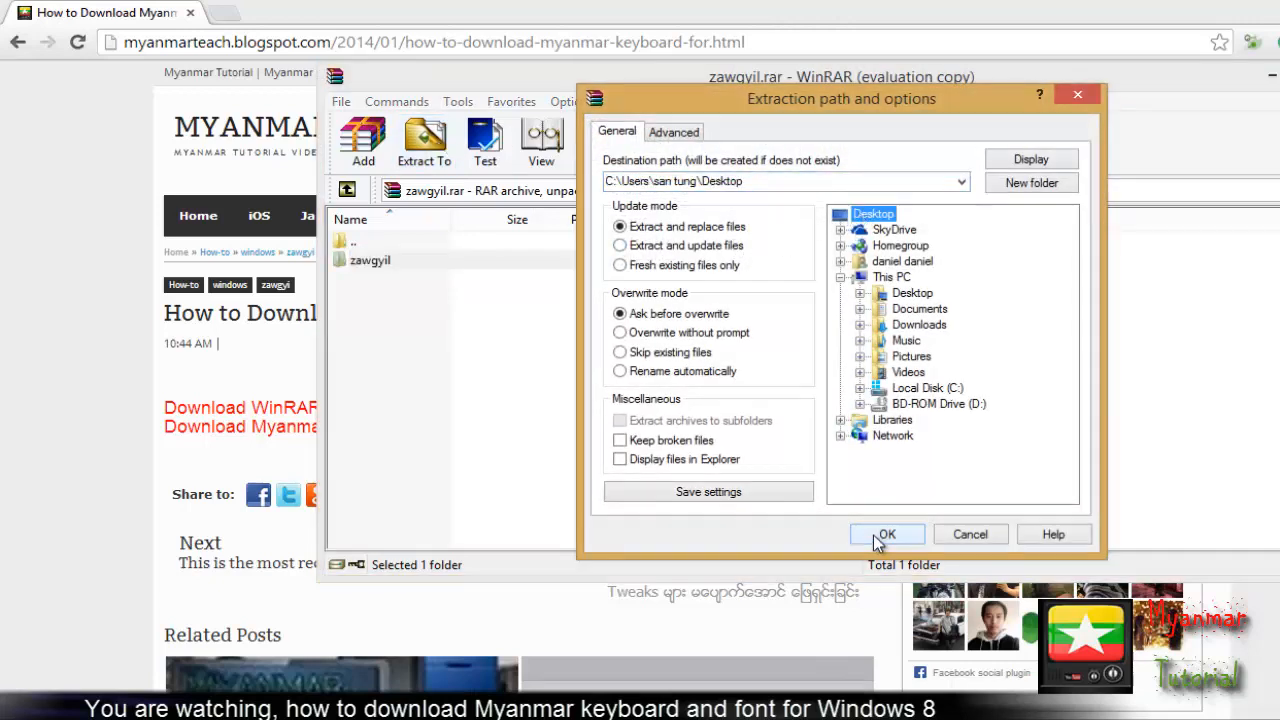
mouse_move(885, 490)
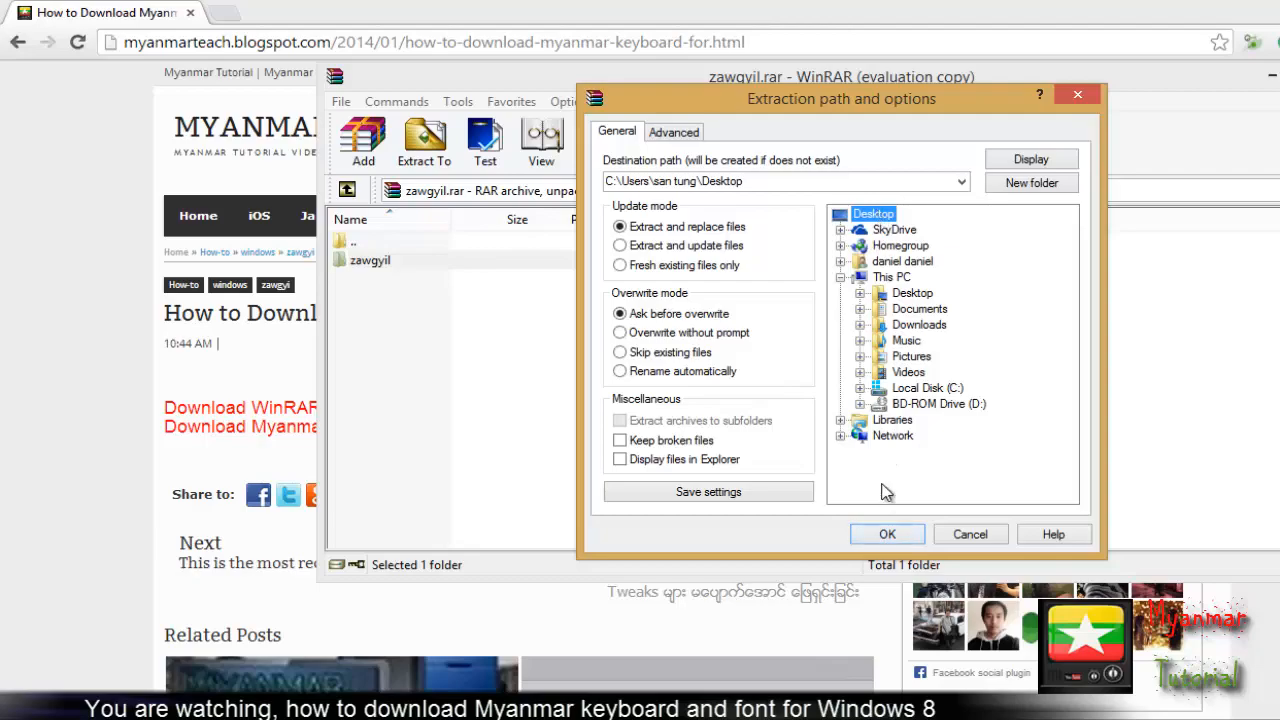
click(886, 533)
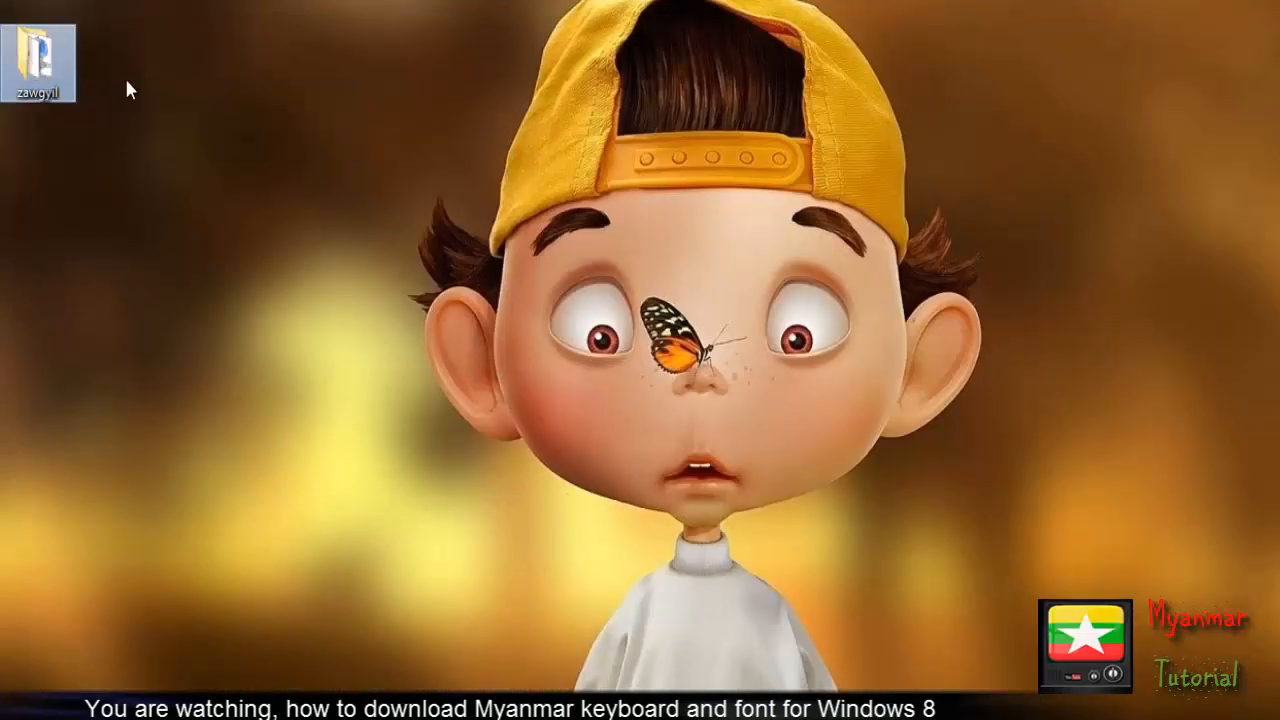
Move the zawgyil folder to the desktop centre and open it.
drag(42, 55, 728, 300)
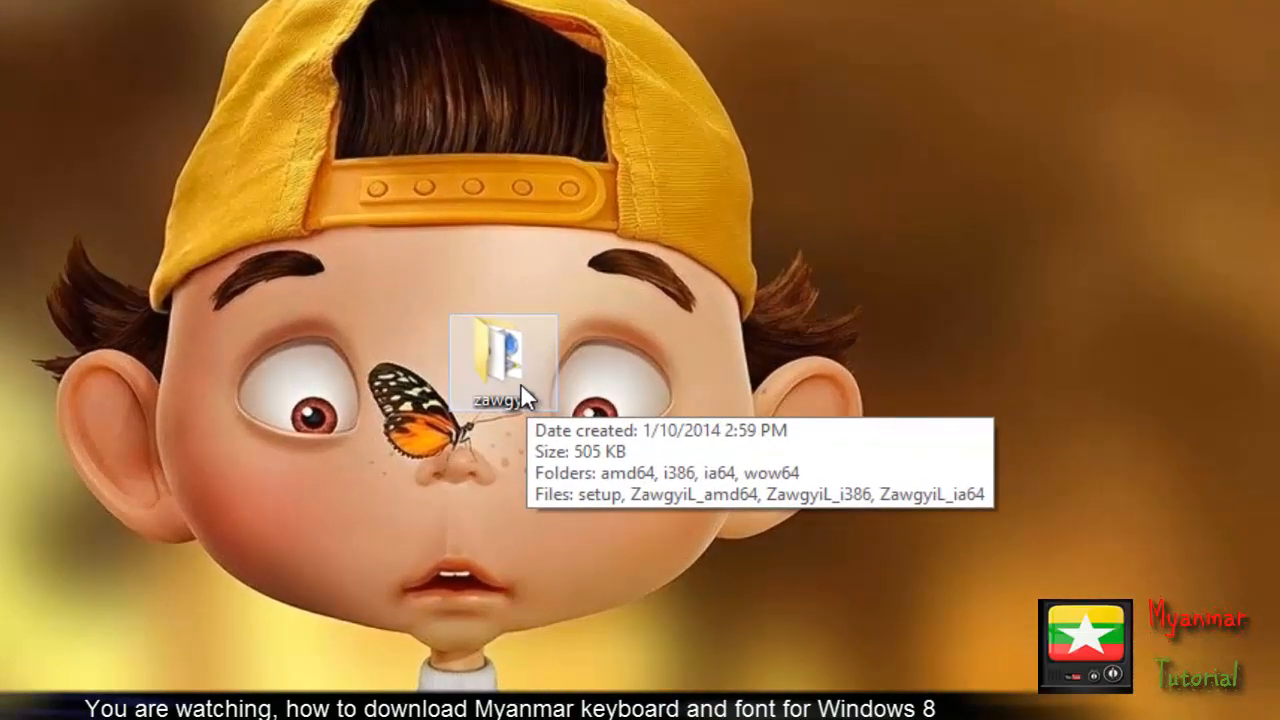
double_click(503, 355)
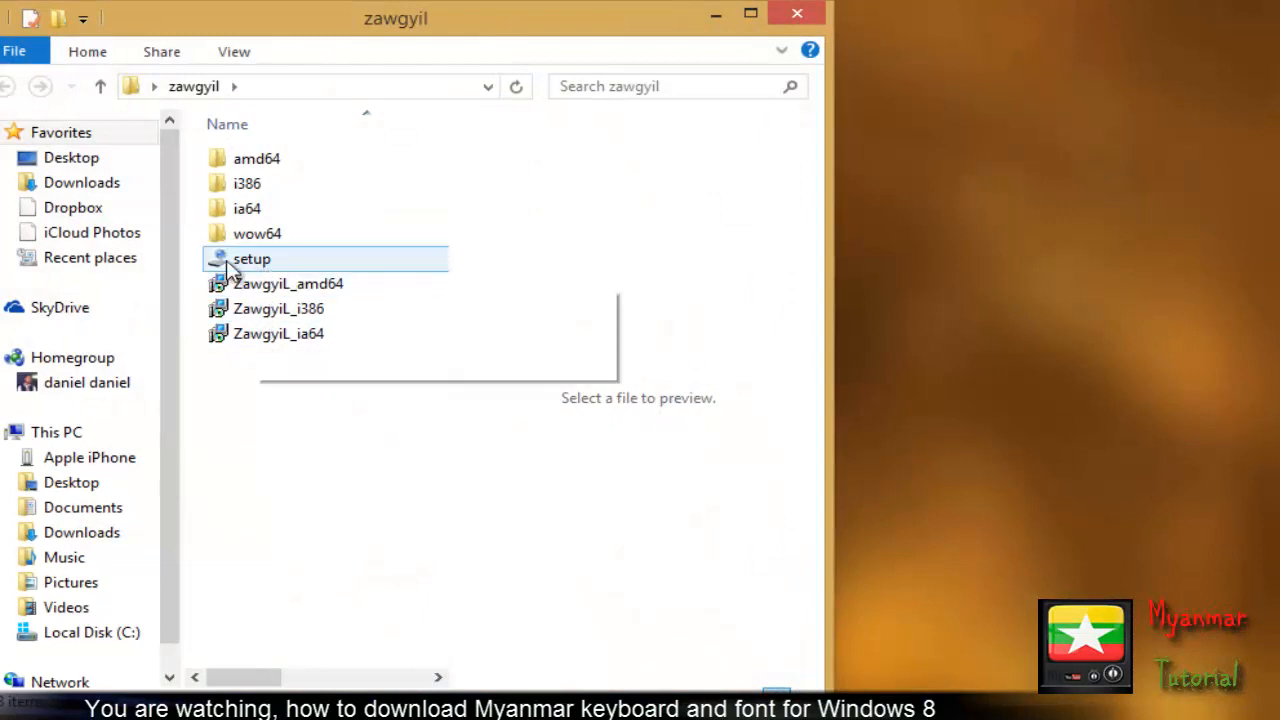
Run setup to install Zawgyi Myanmar Unicode L, then close the installer and folder.
click(251, 258)
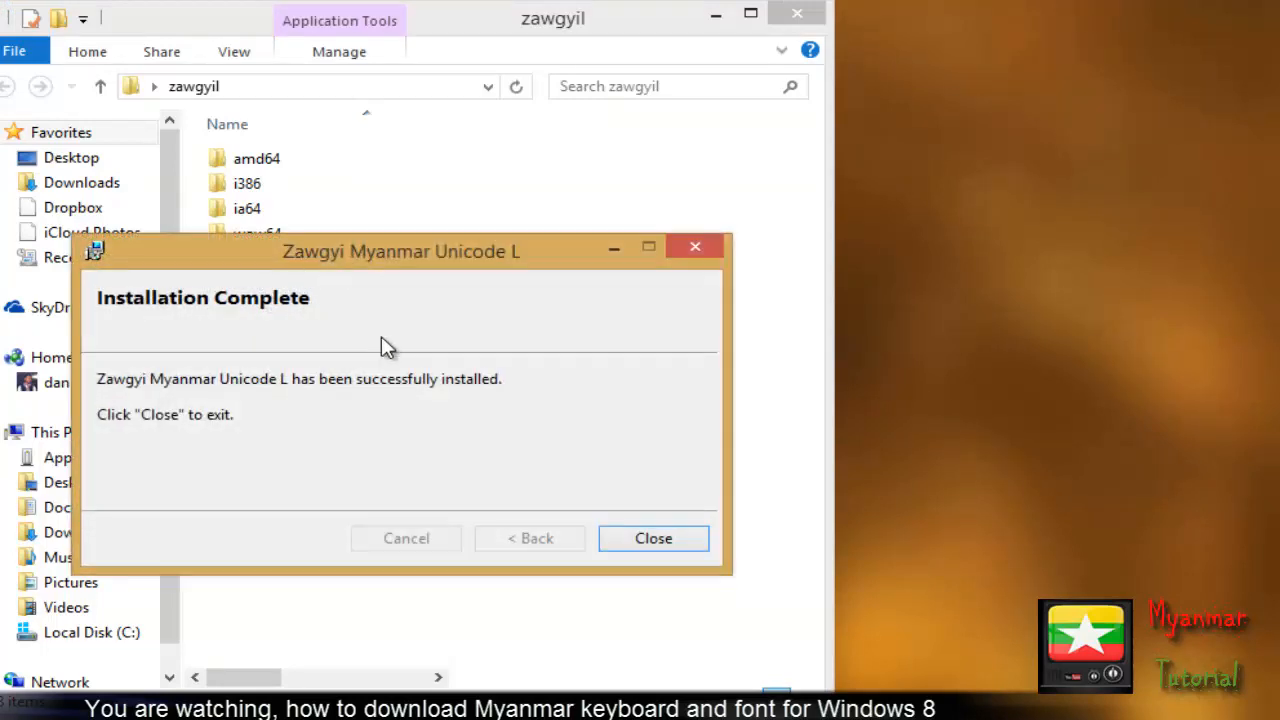
mouse_move(337, 315)
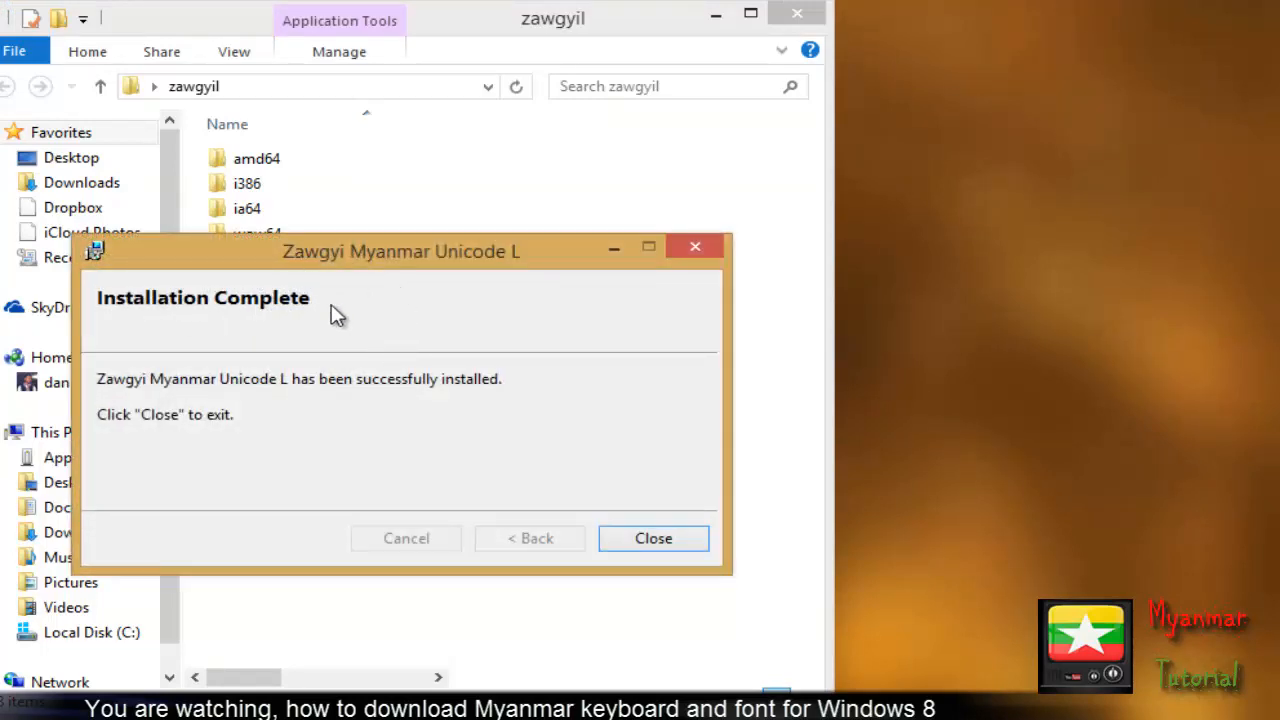
mouse_move(640, 530)
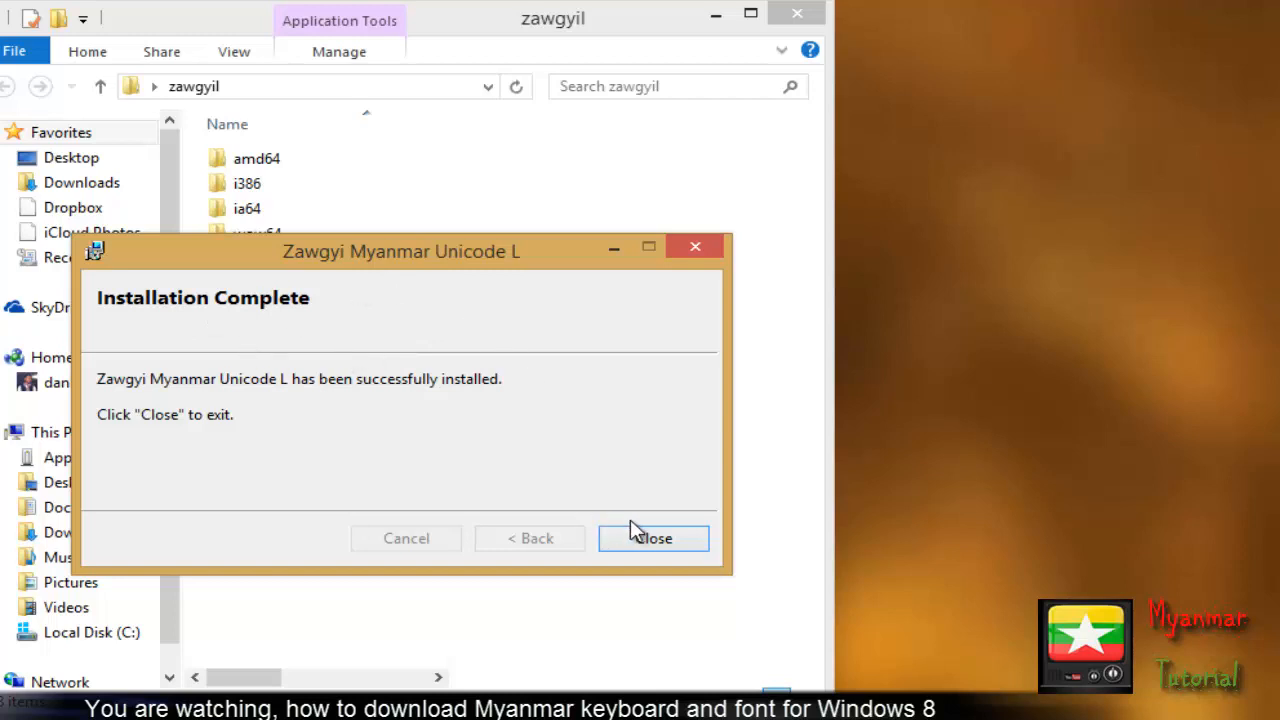
click(653, 538)
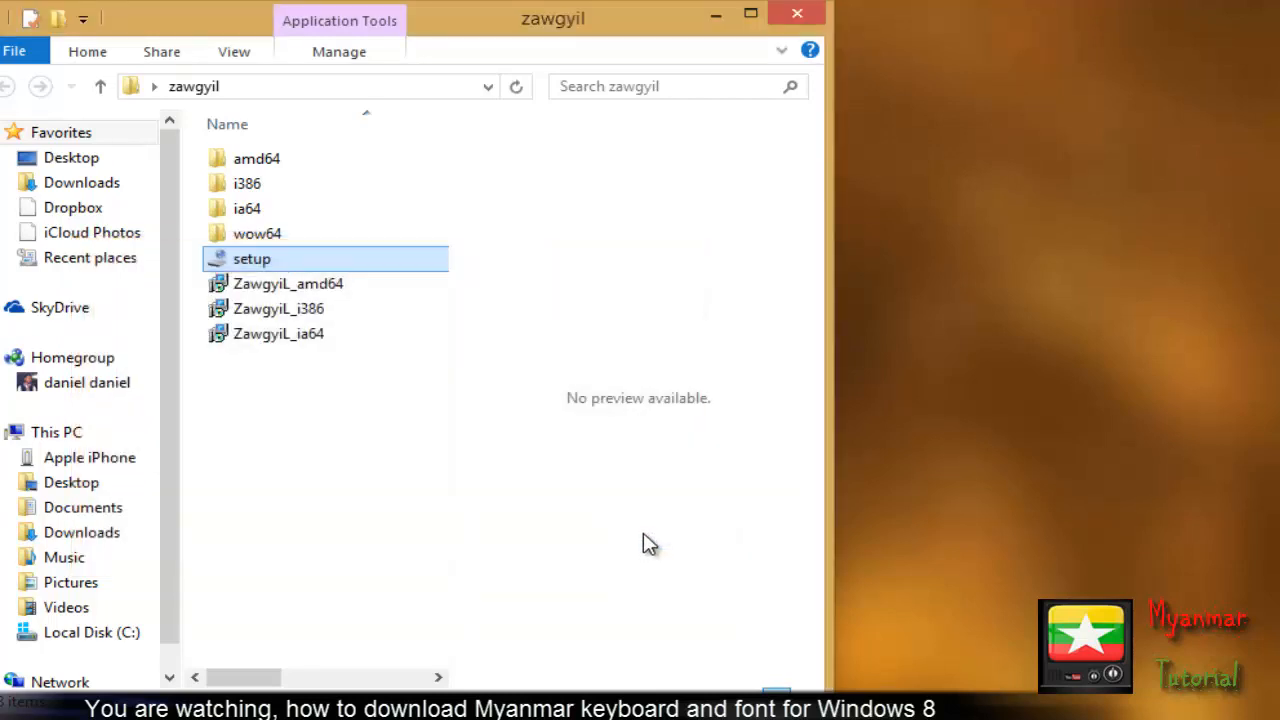
mouse_move(825, 20)
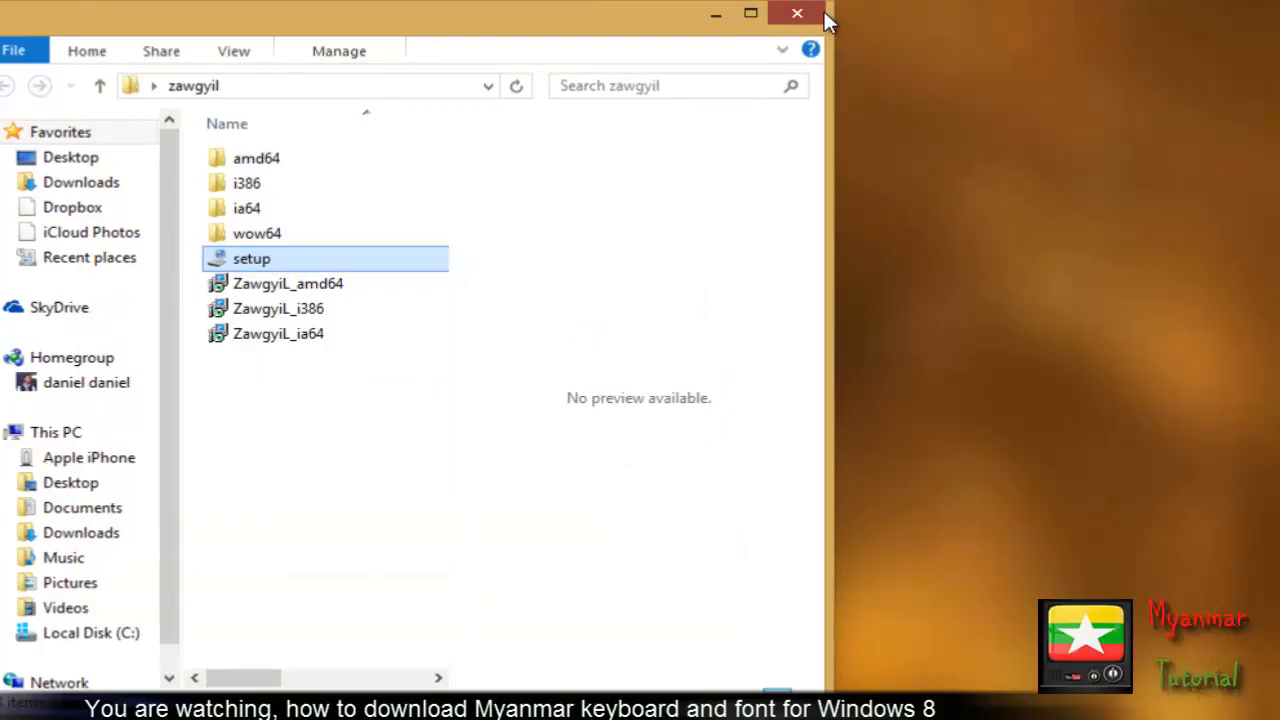
click(797, 13)
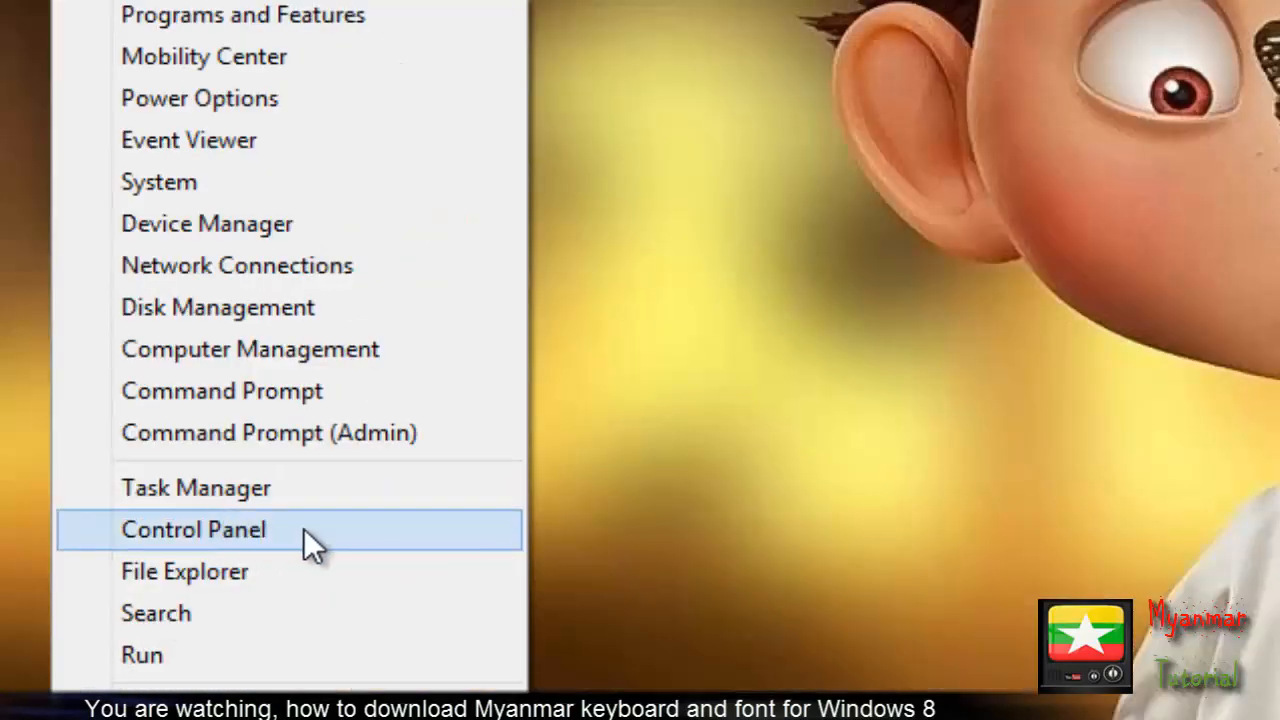
Open Control Panel via Win+X and go to Change input methods.
click(193, 529)
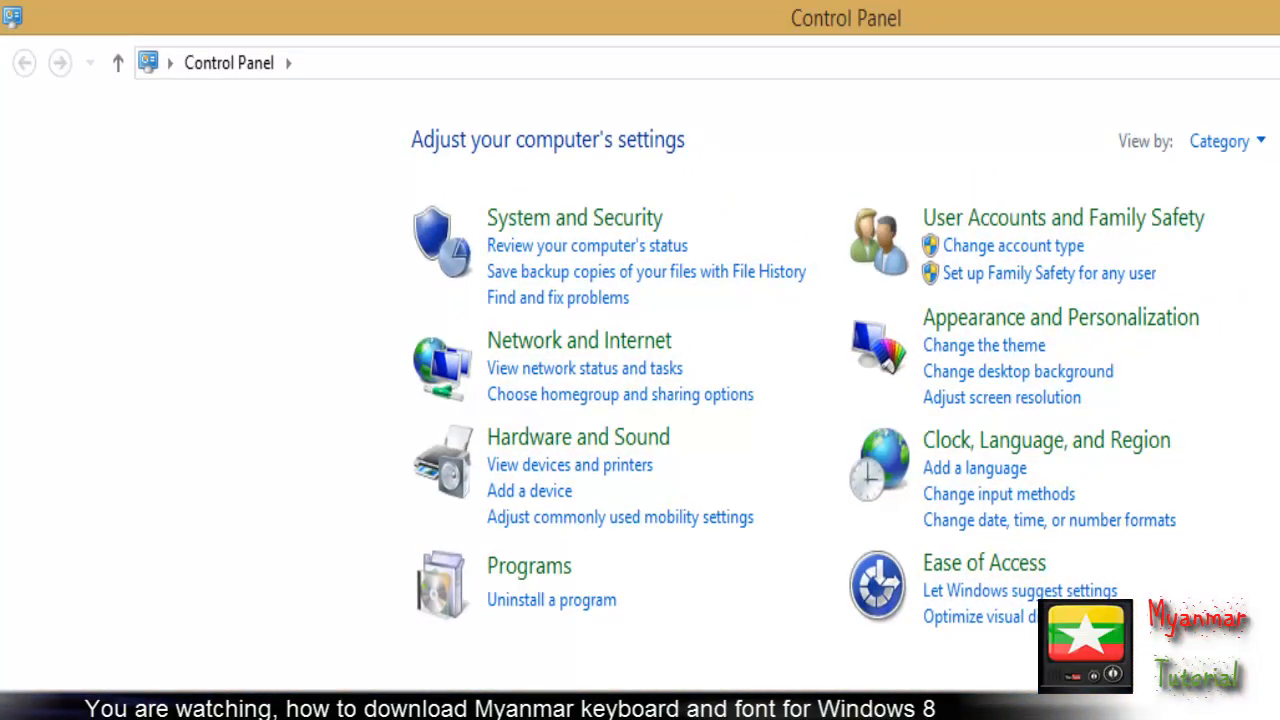
mouse_move(1020, 510)
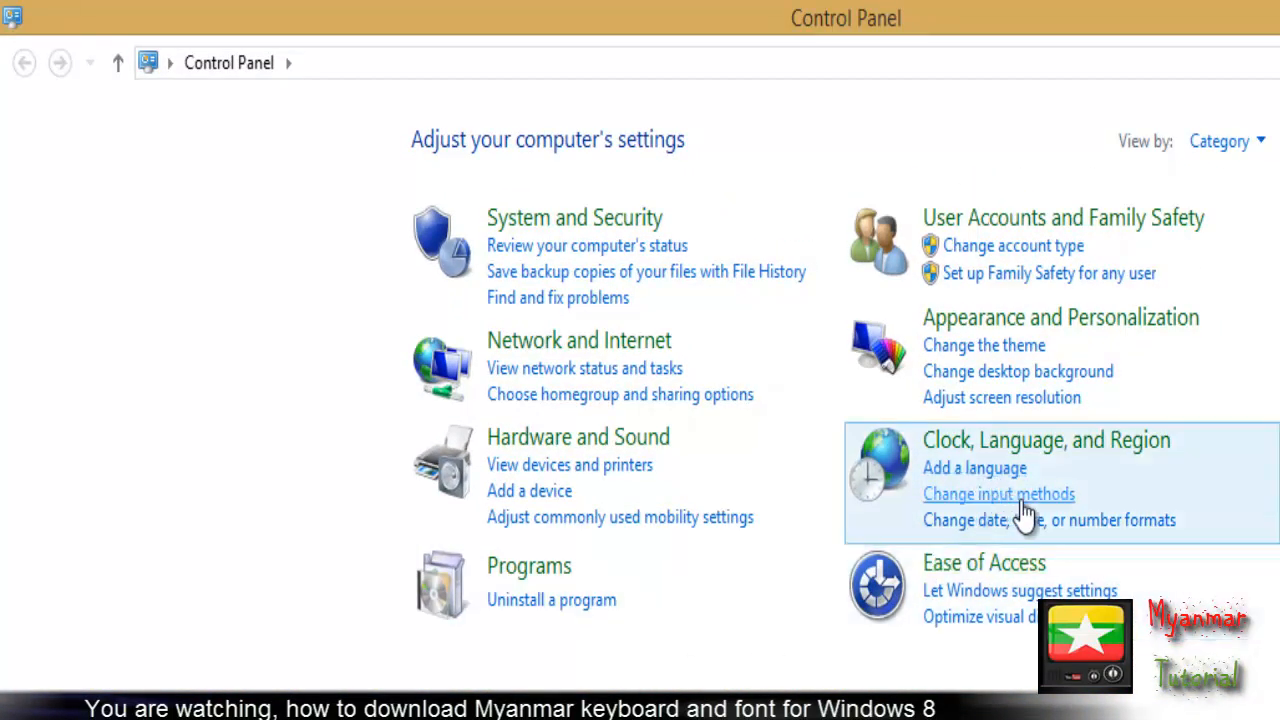
mouse_move(1065, 515)
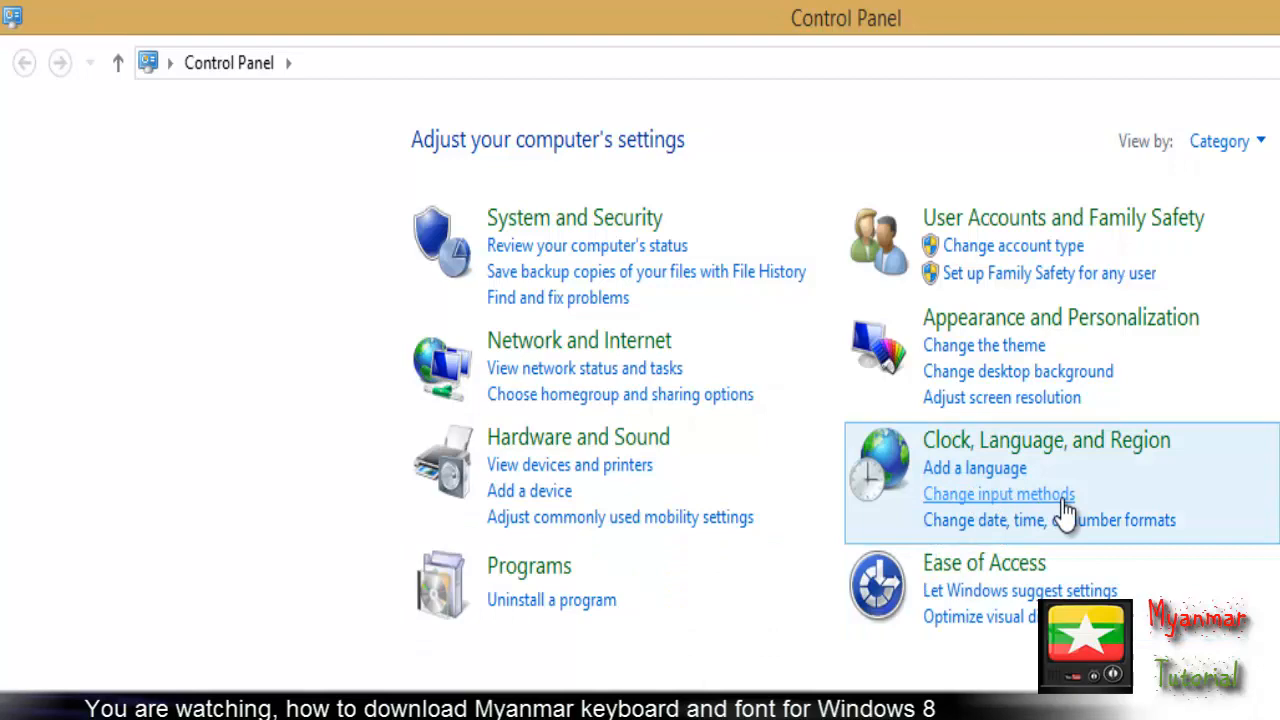
click(998, 493)
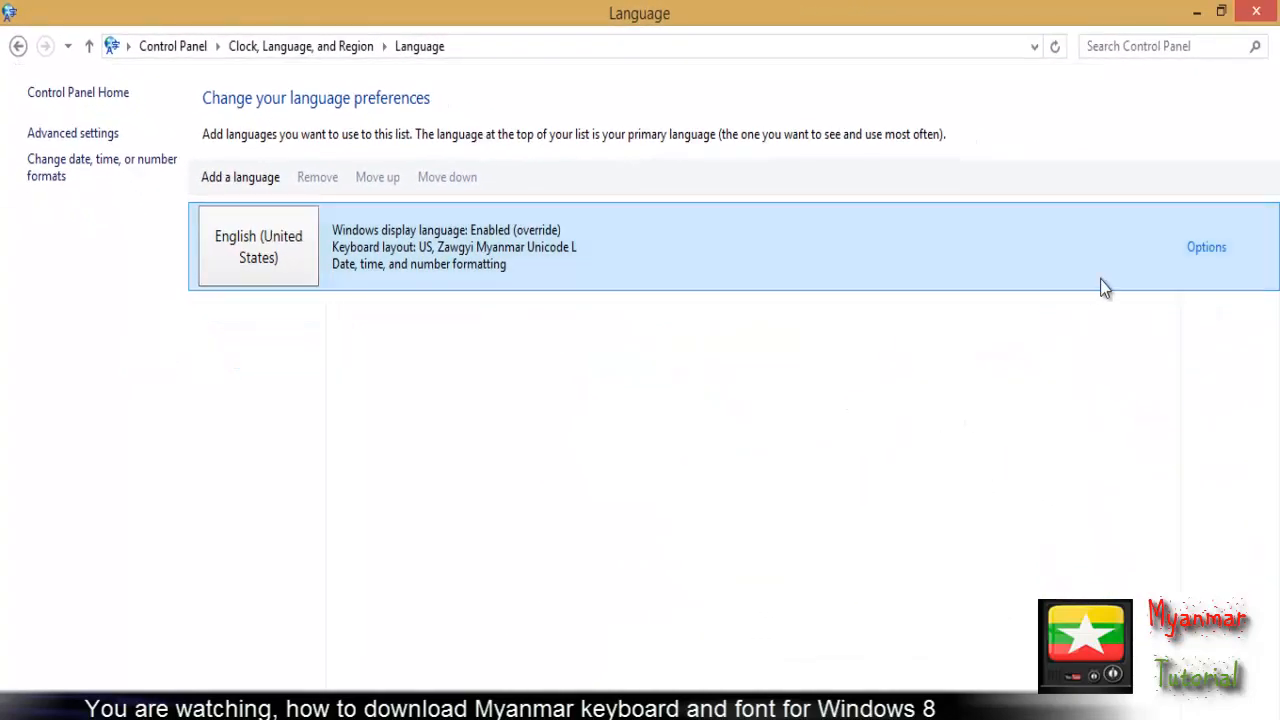
mouse_move(1052, 238)
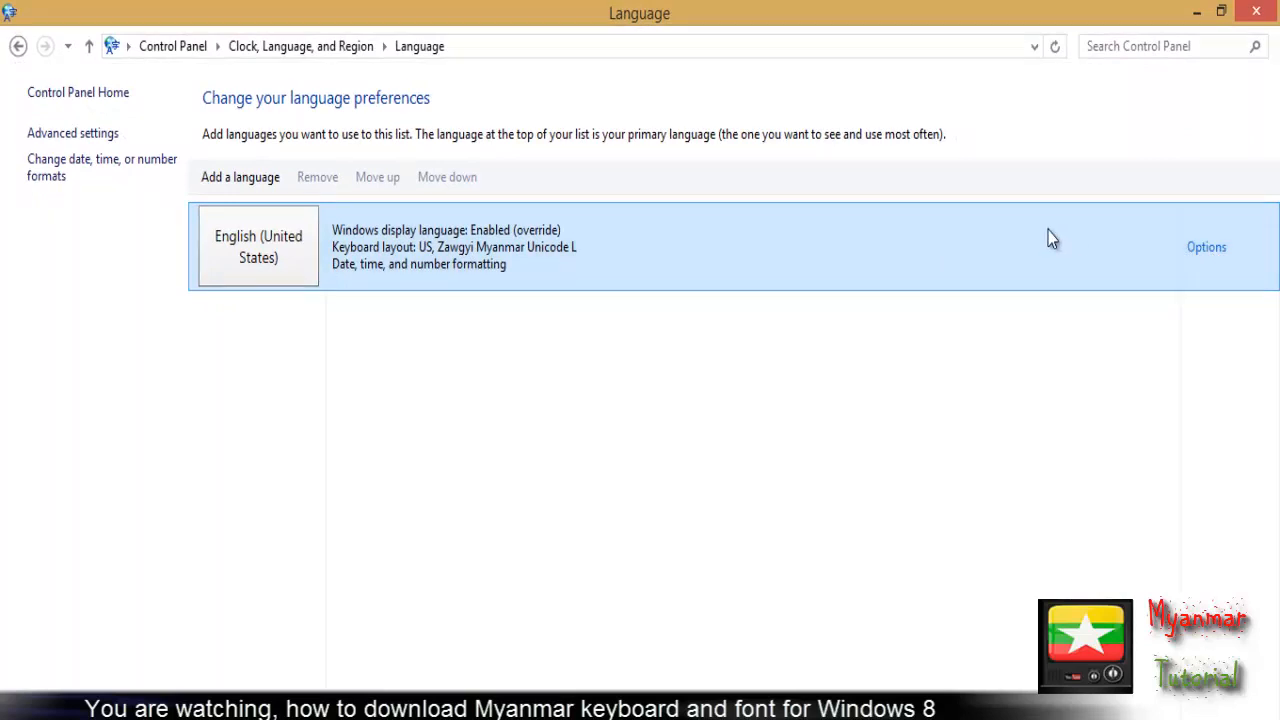
In Advanced settings, enable per-app input methods and the desktop language bar.
click(1206, 247)
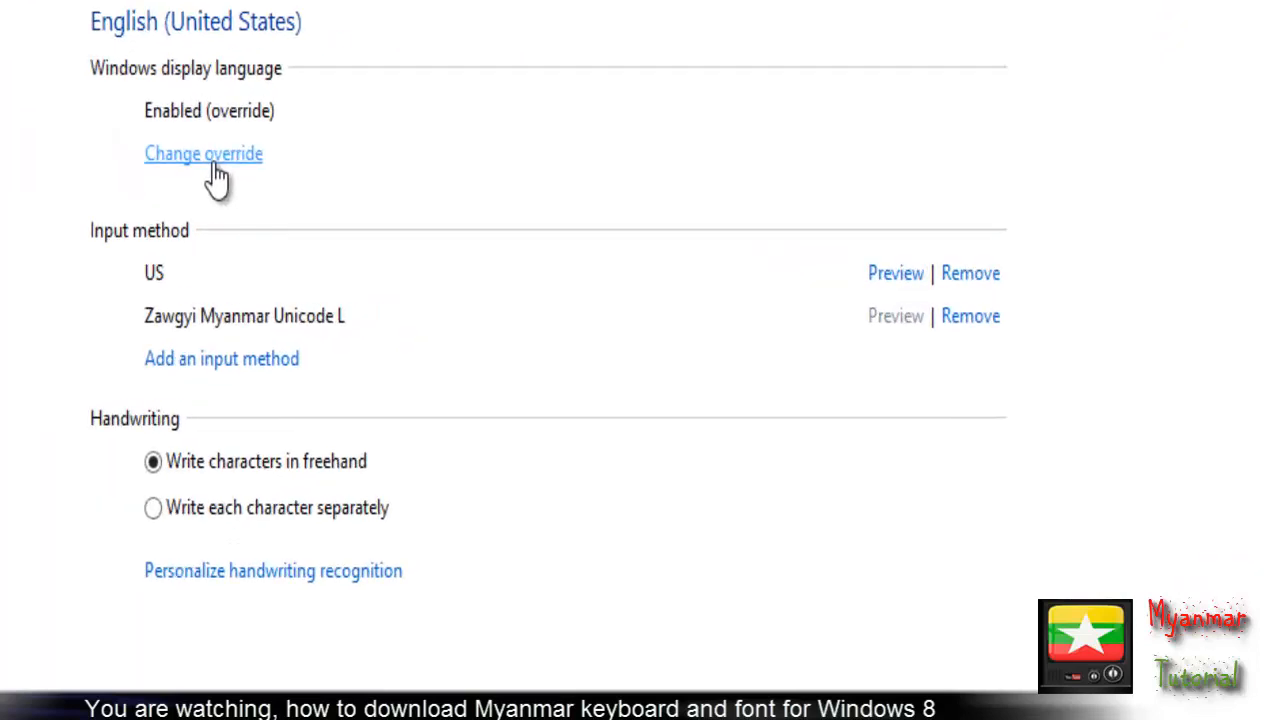
click(203, 153)
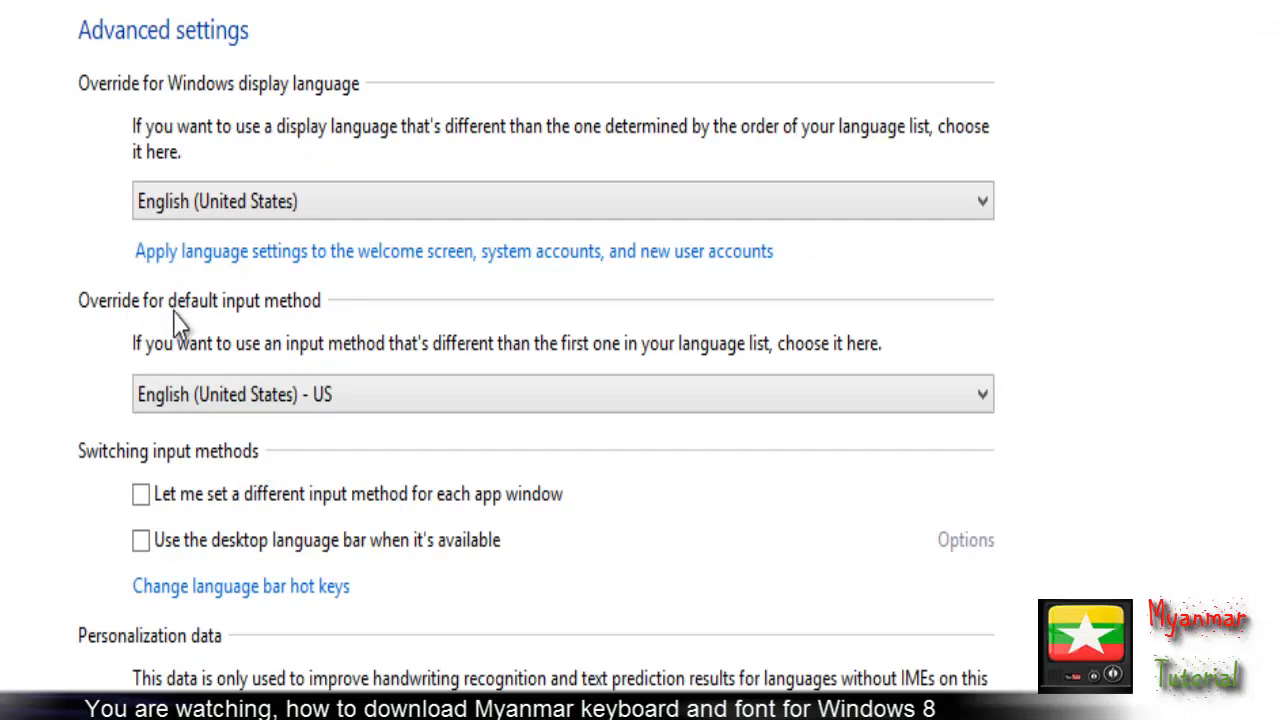
mouse_move(290, 393)
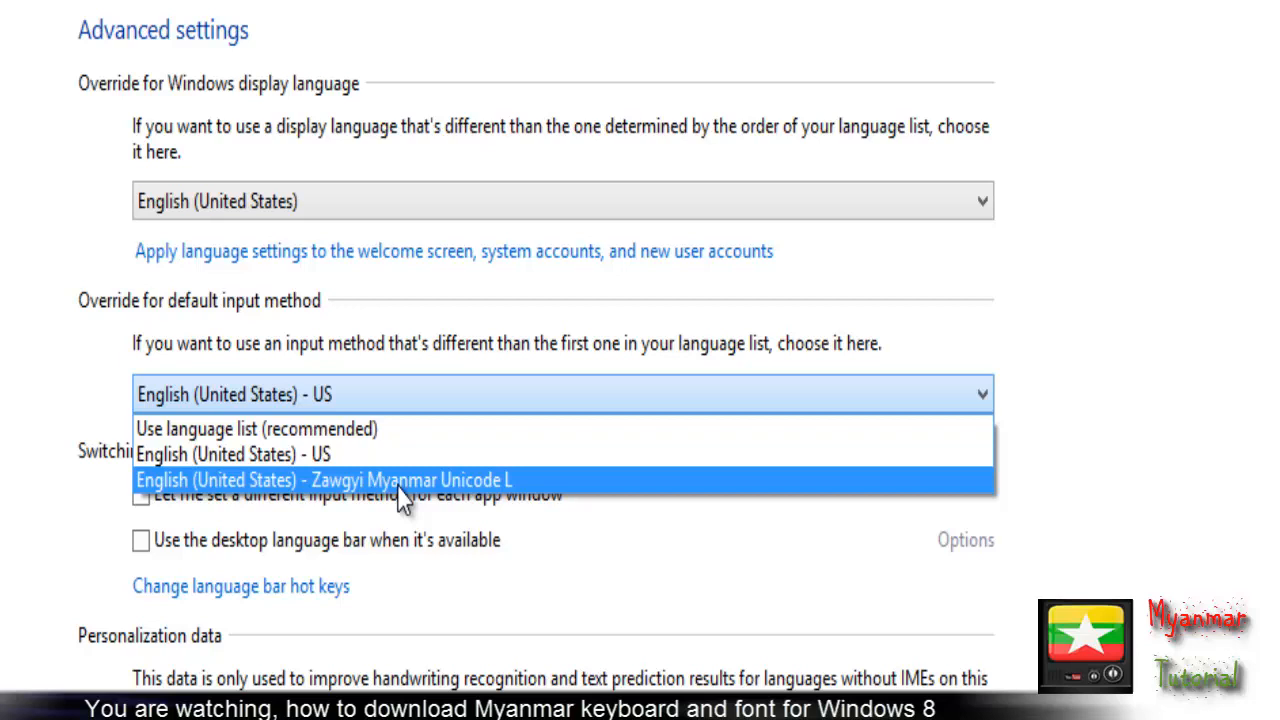
mouse_move(505, 498)
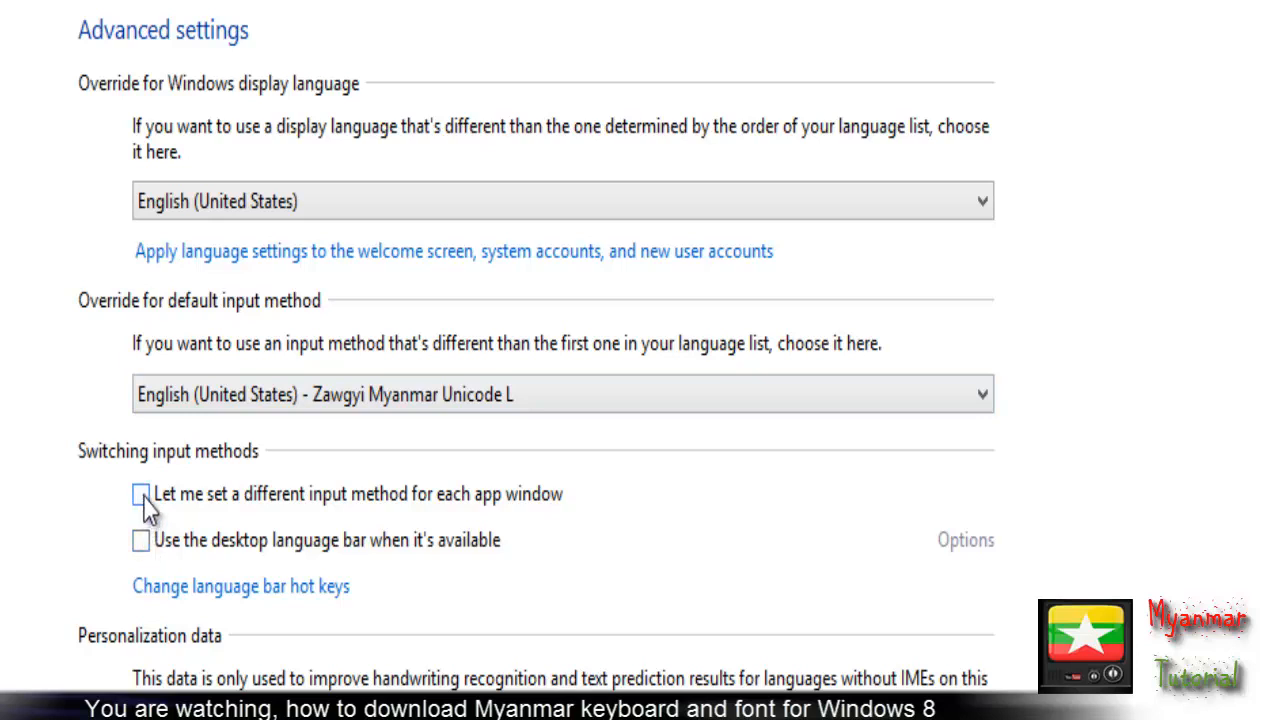
click(141, 494)
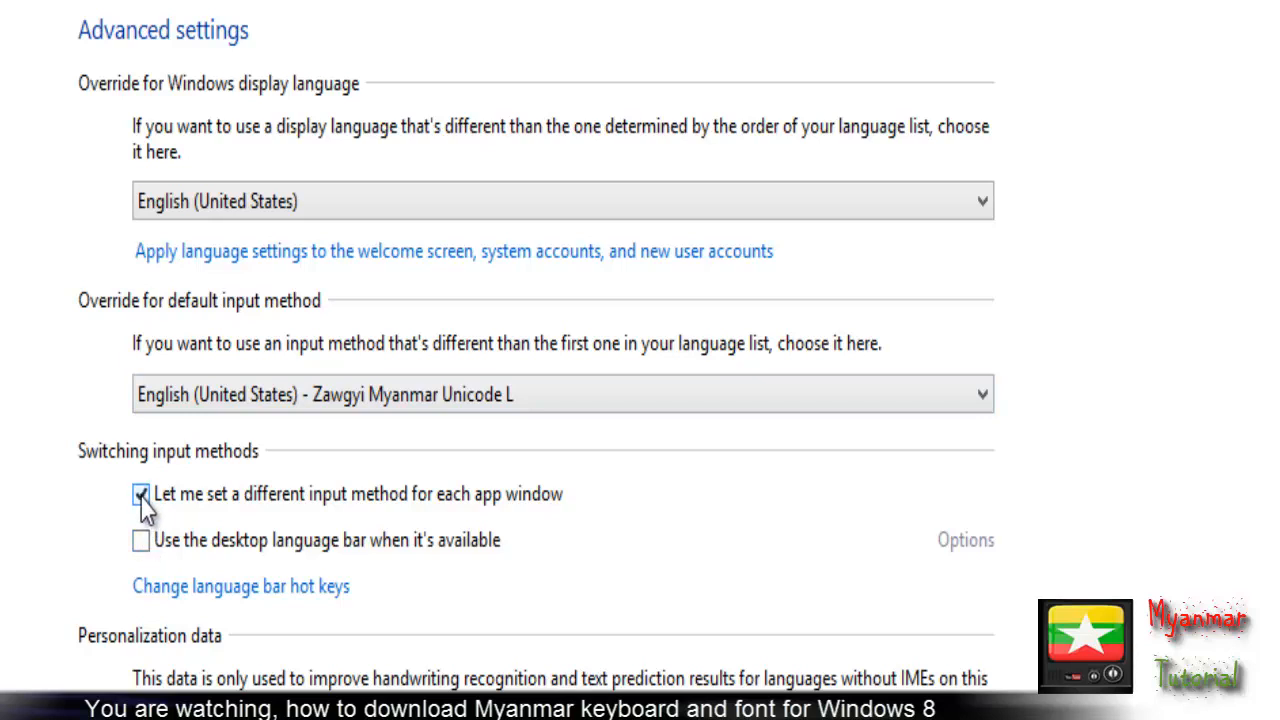
click(141, 540)
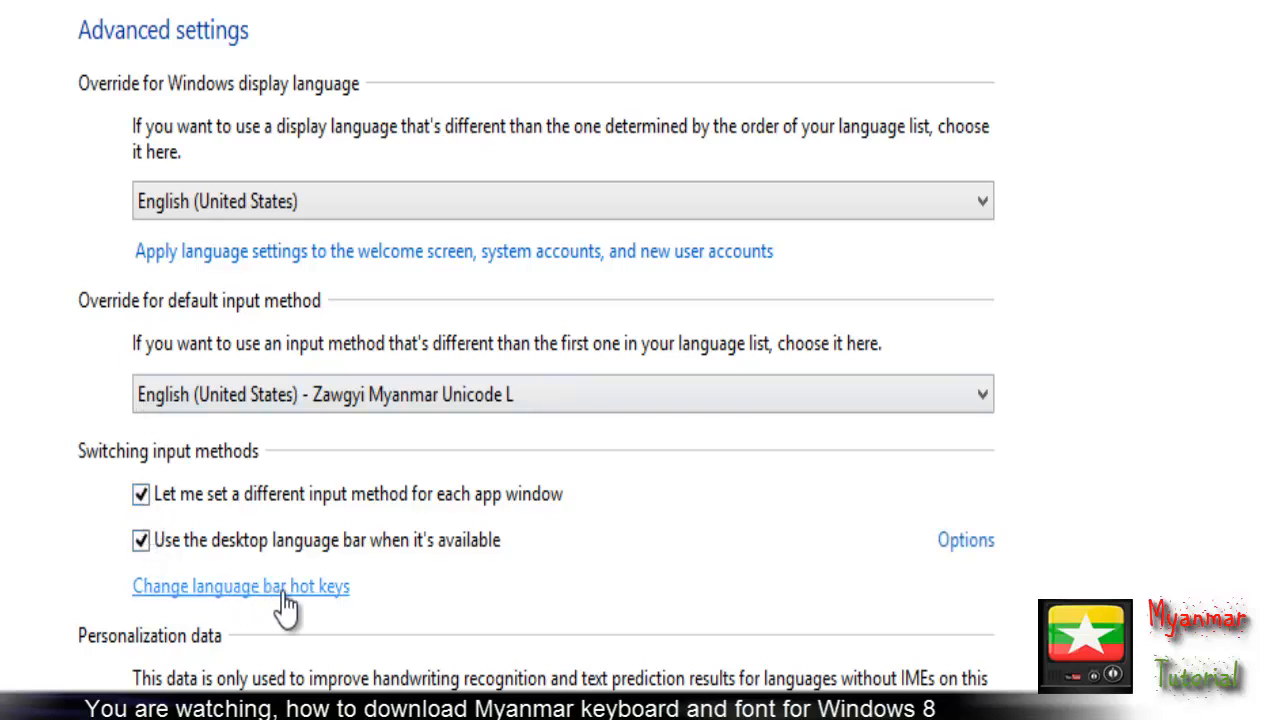
mouse_move(332, 610)
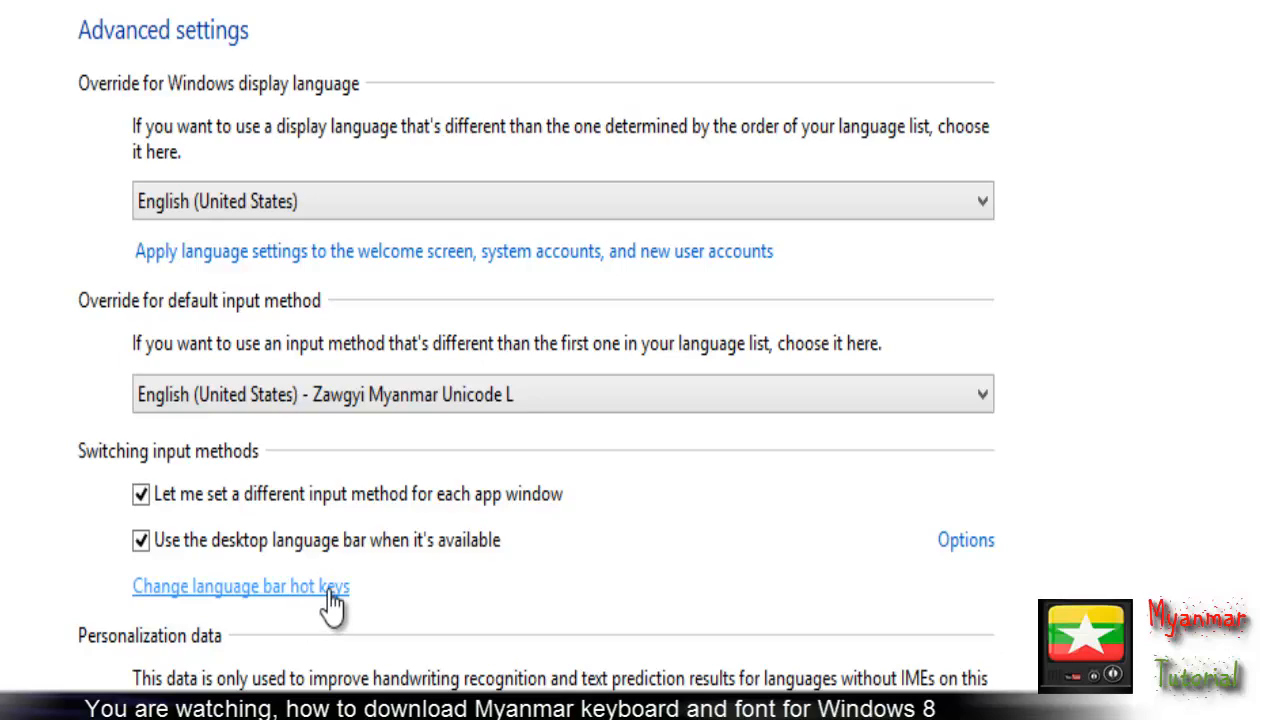
Open Change language bar hot keys in Text Services and Input Languages.
click(241, 586)
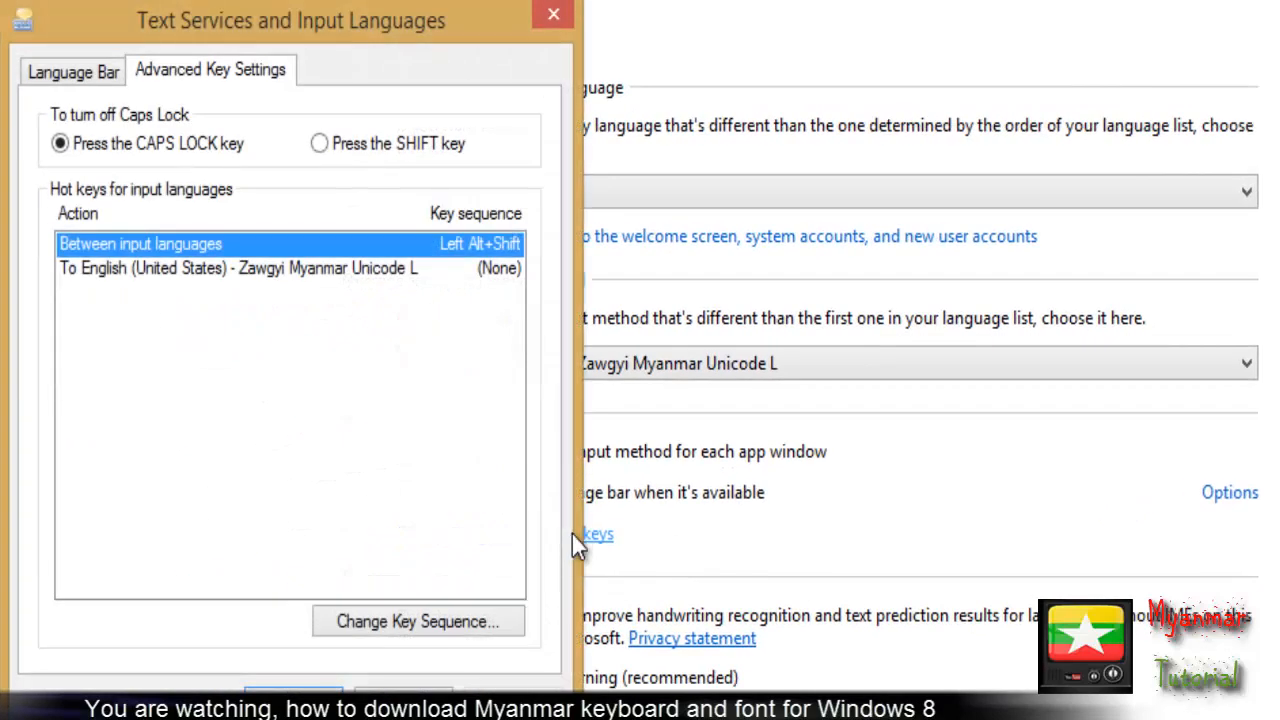
mouse_move(340, 190)
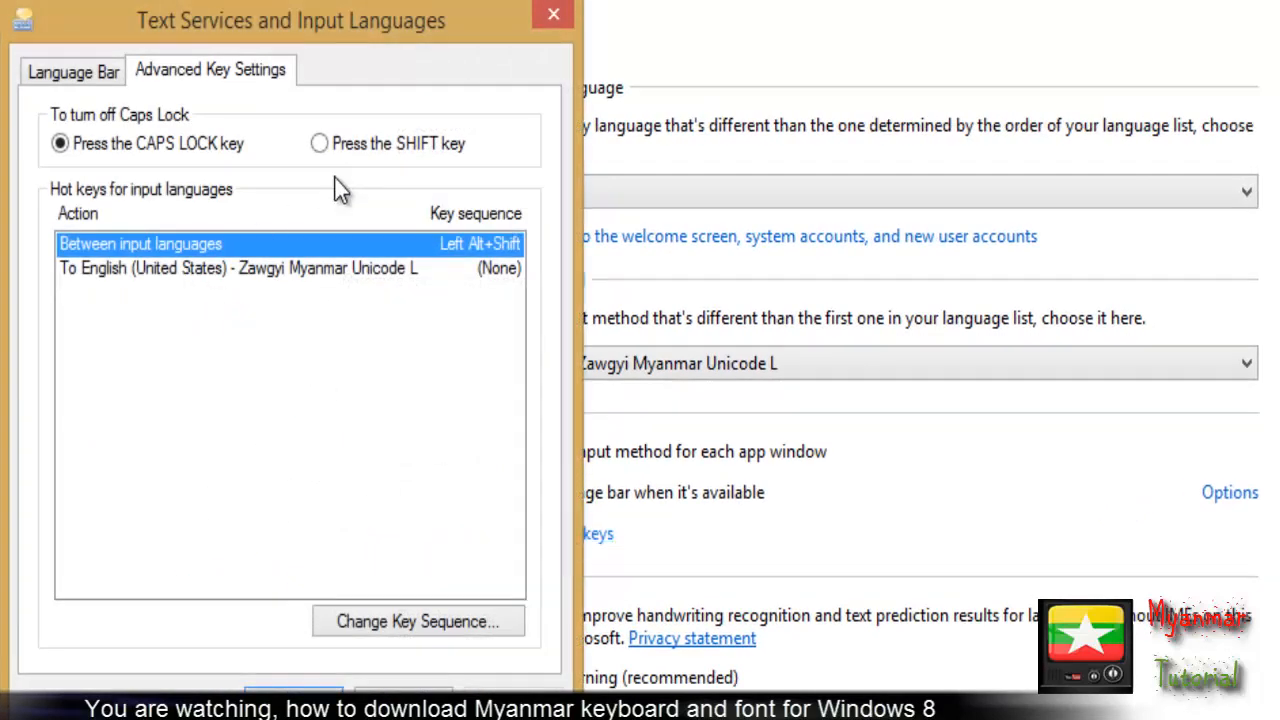
mouse_move(185, 285)
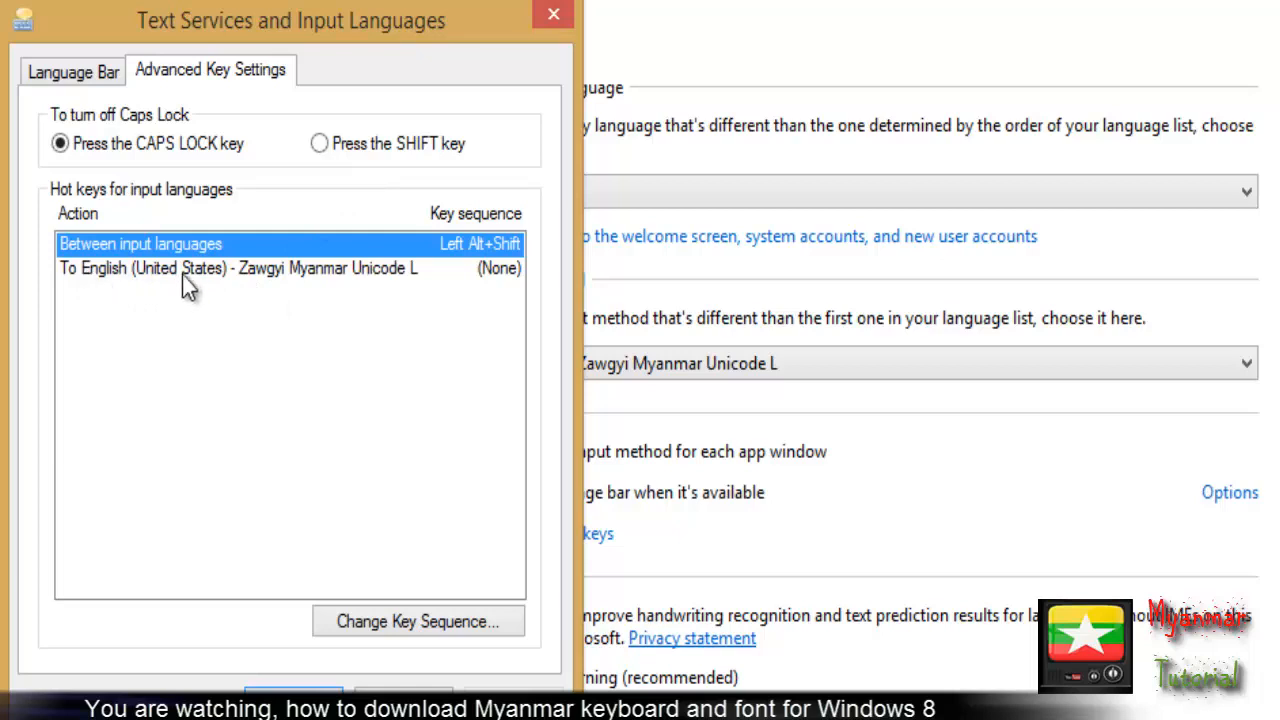
mouse_move(425, 283)
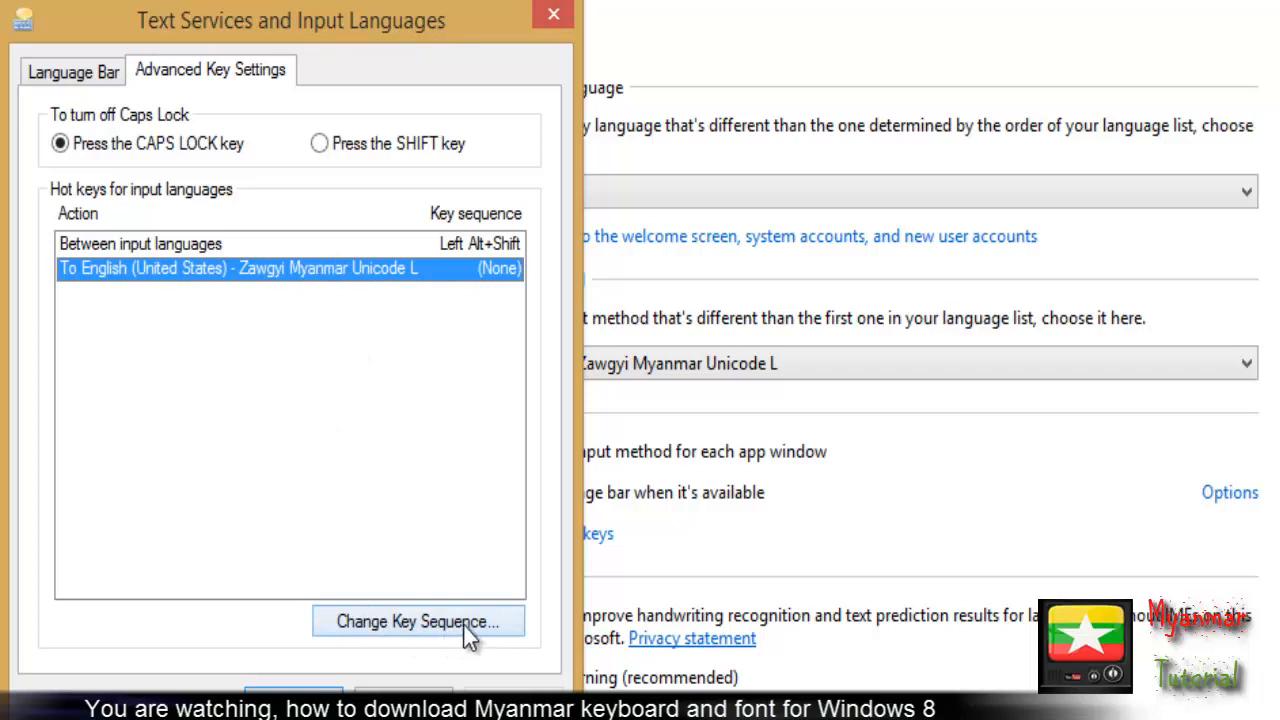
Enable a Ctrl + Shift key sequence for the Zawgyi Myanmar Unicode L keyboard.
click(417, 621)
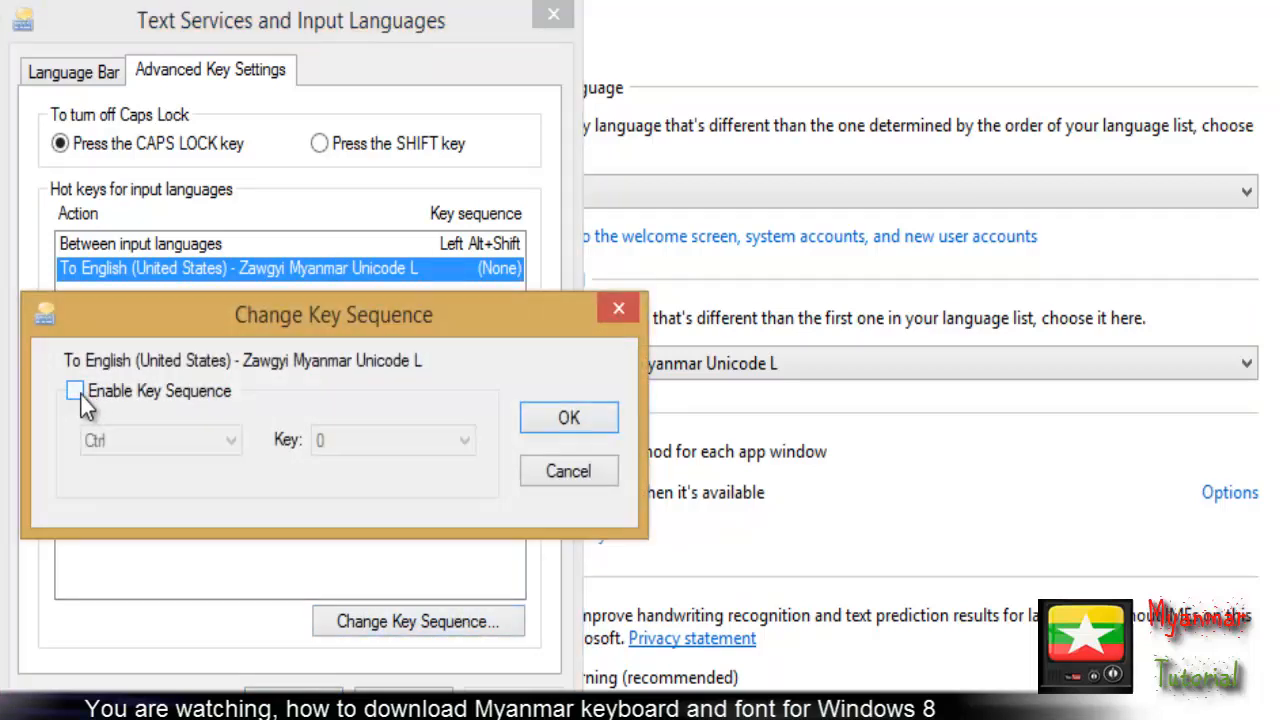
click(75, 391)
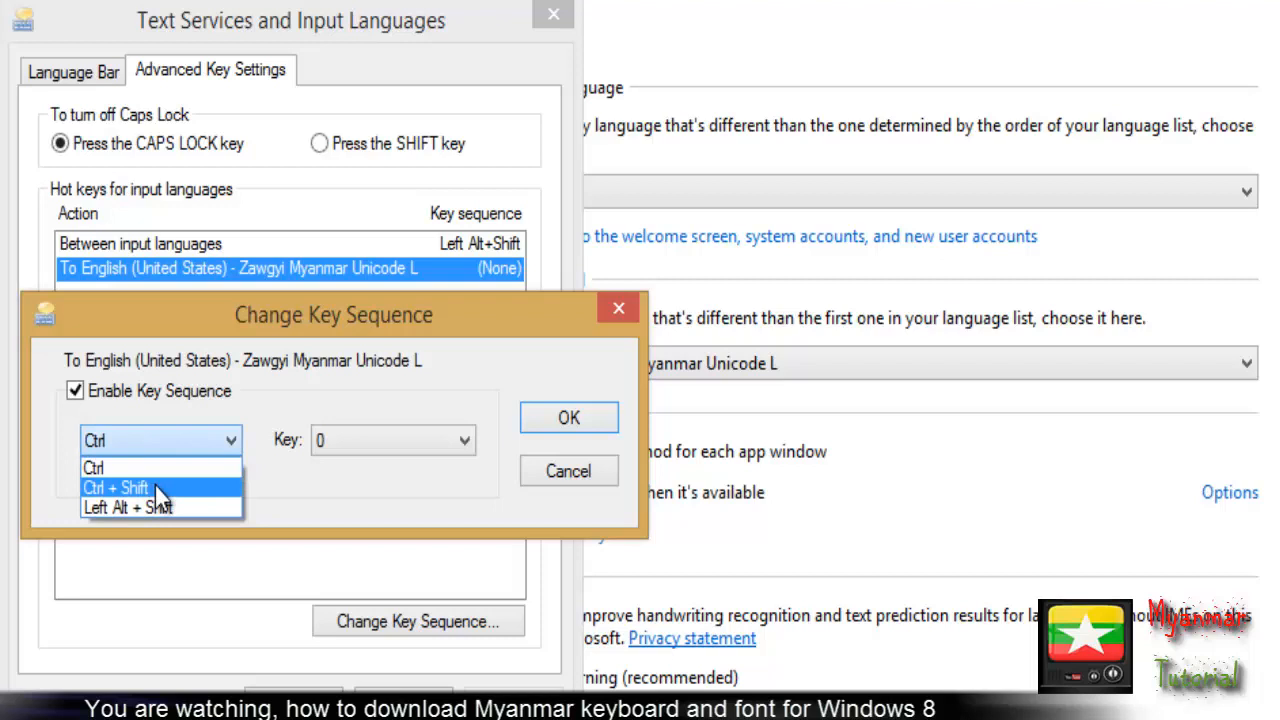
click(115, 488)
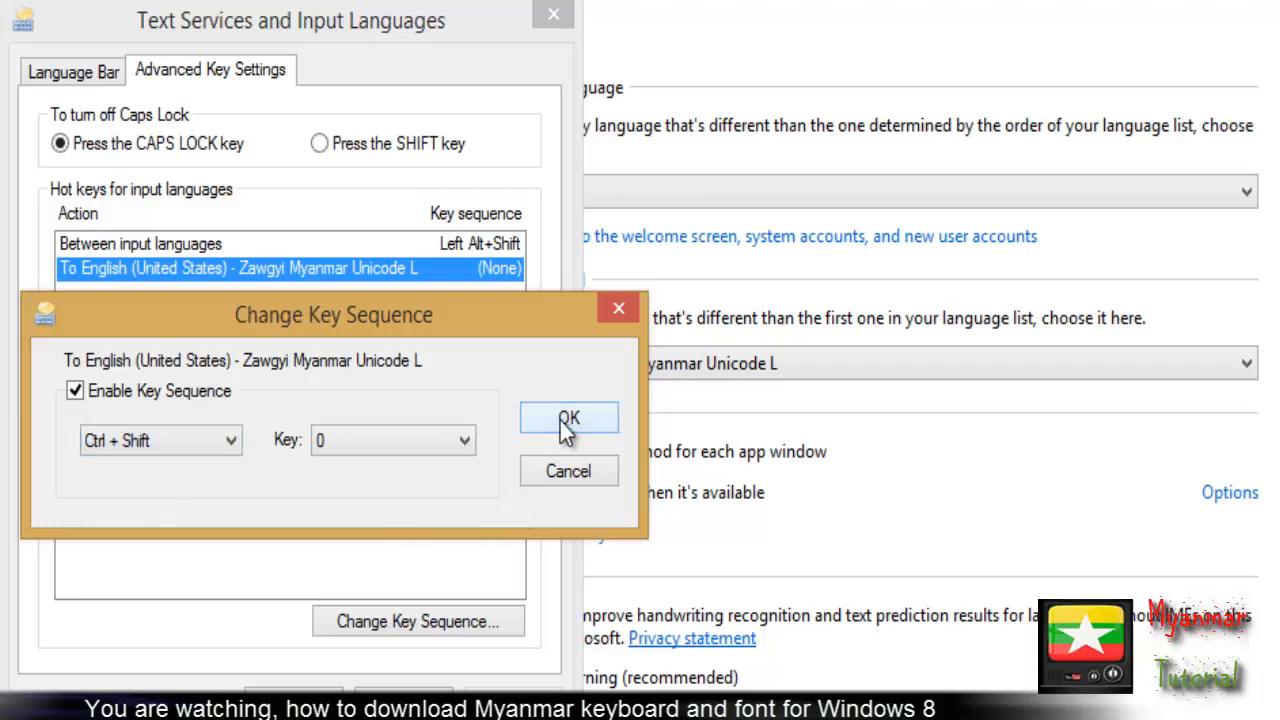
click(568, 418)
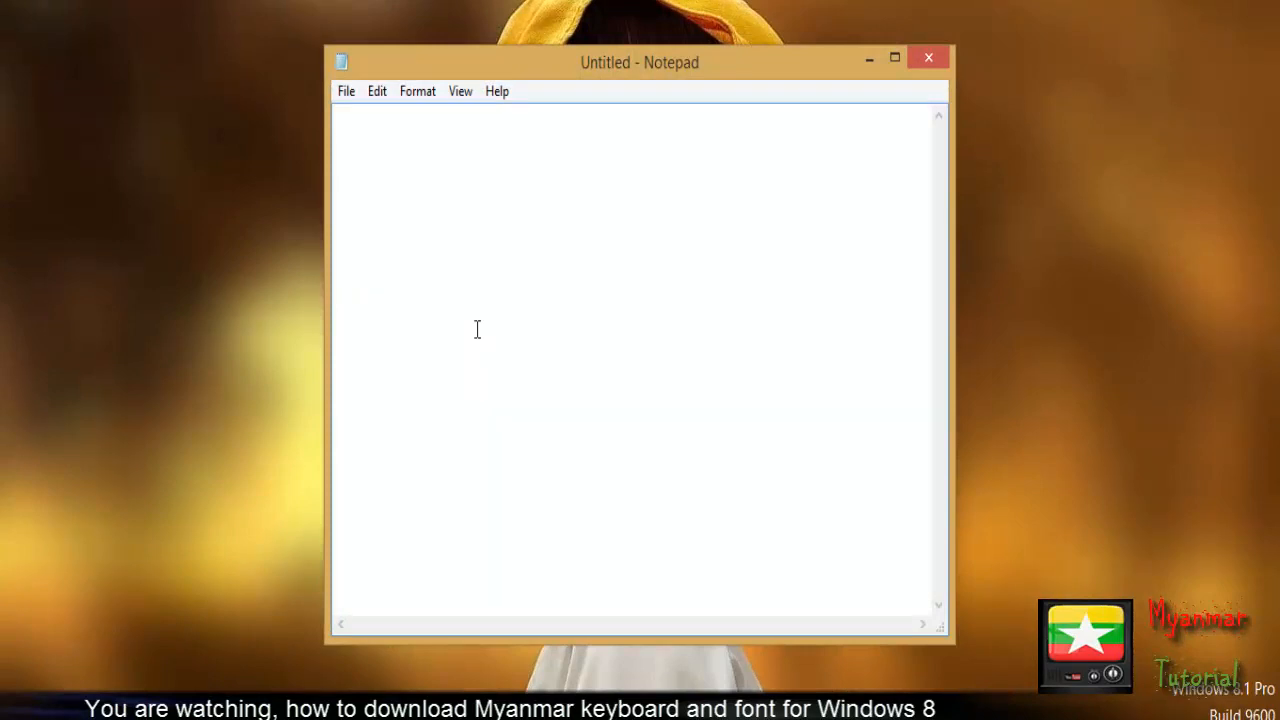
Type, delete and retype the letter 'a' in the blank Notepad document.
click(458, 207)
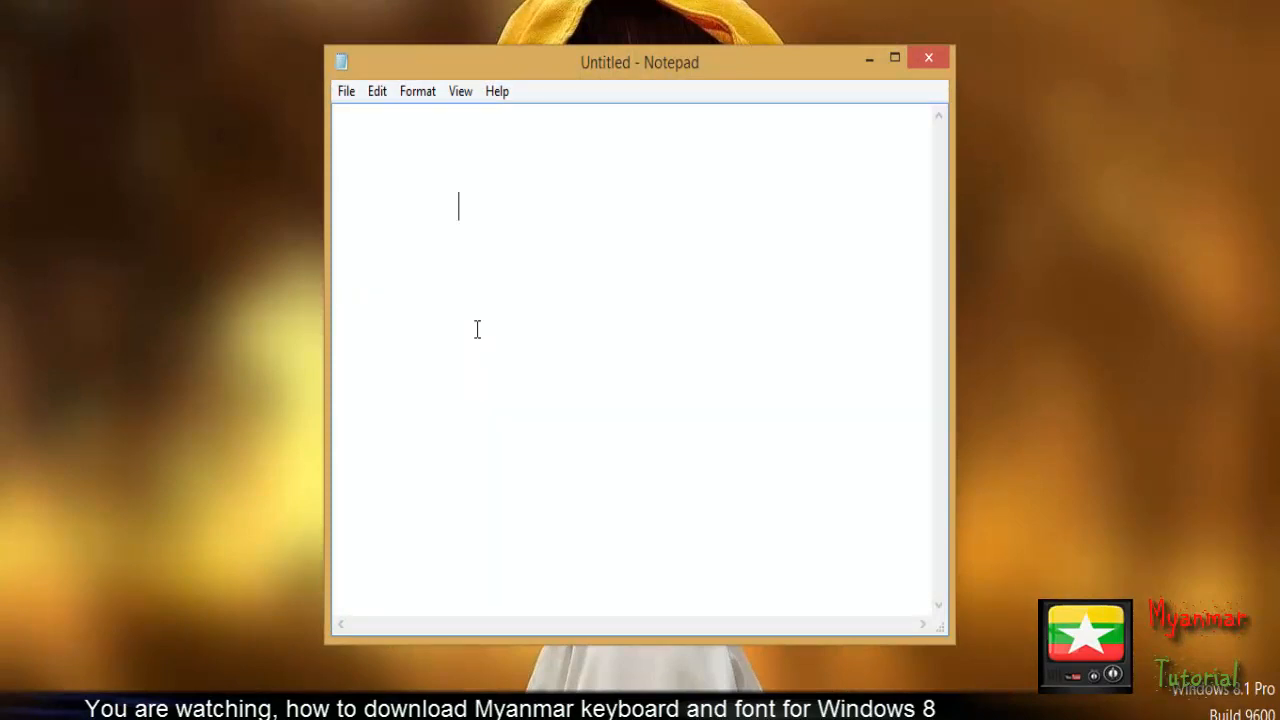
text(a)
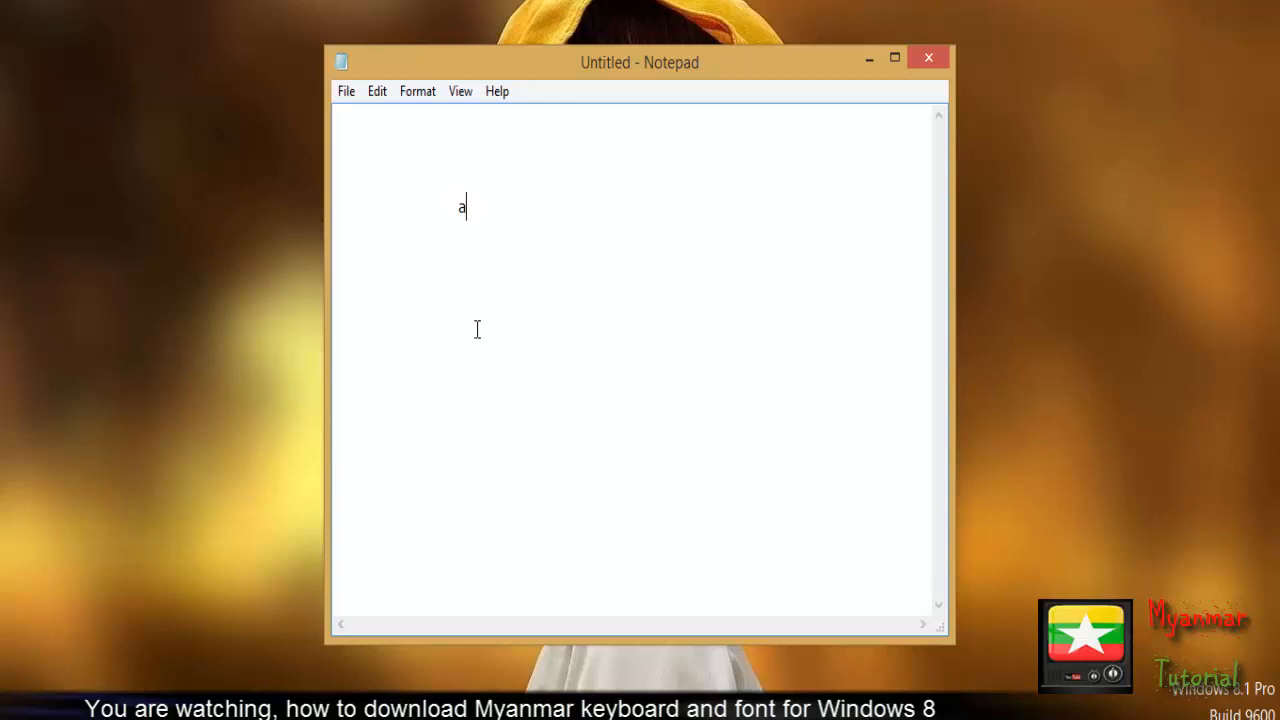
key(Backspace)
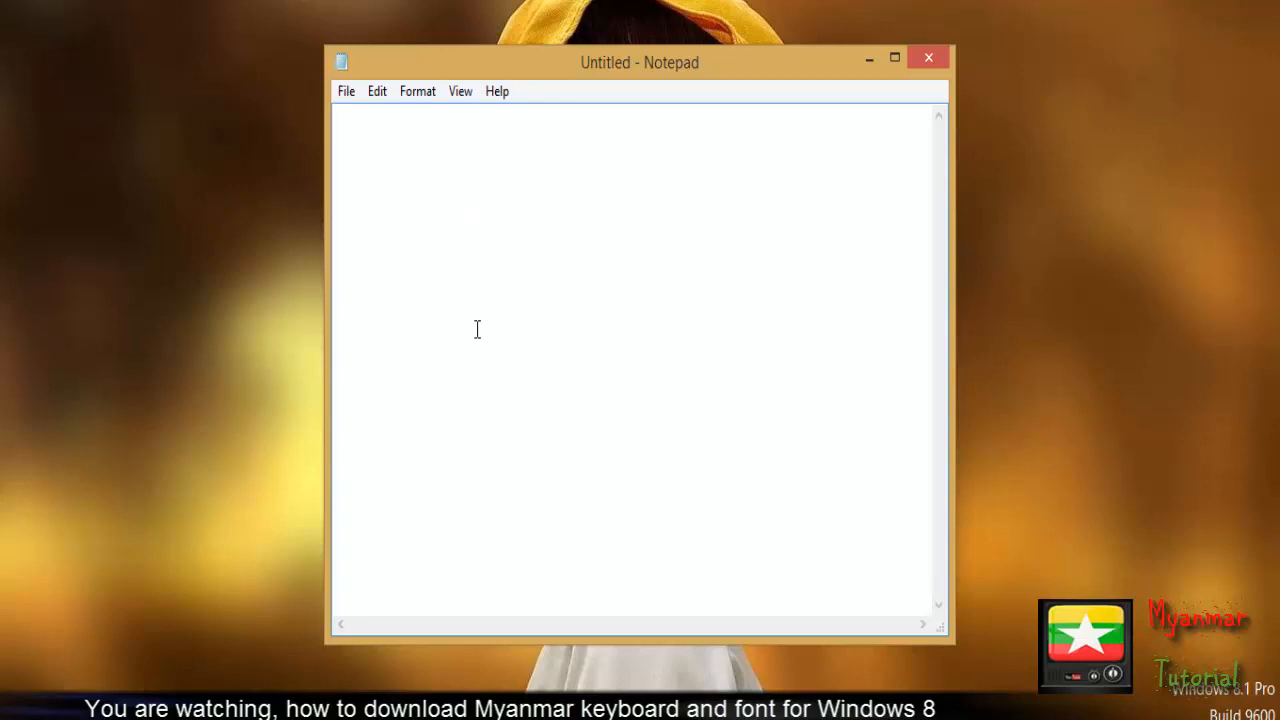
text(a)
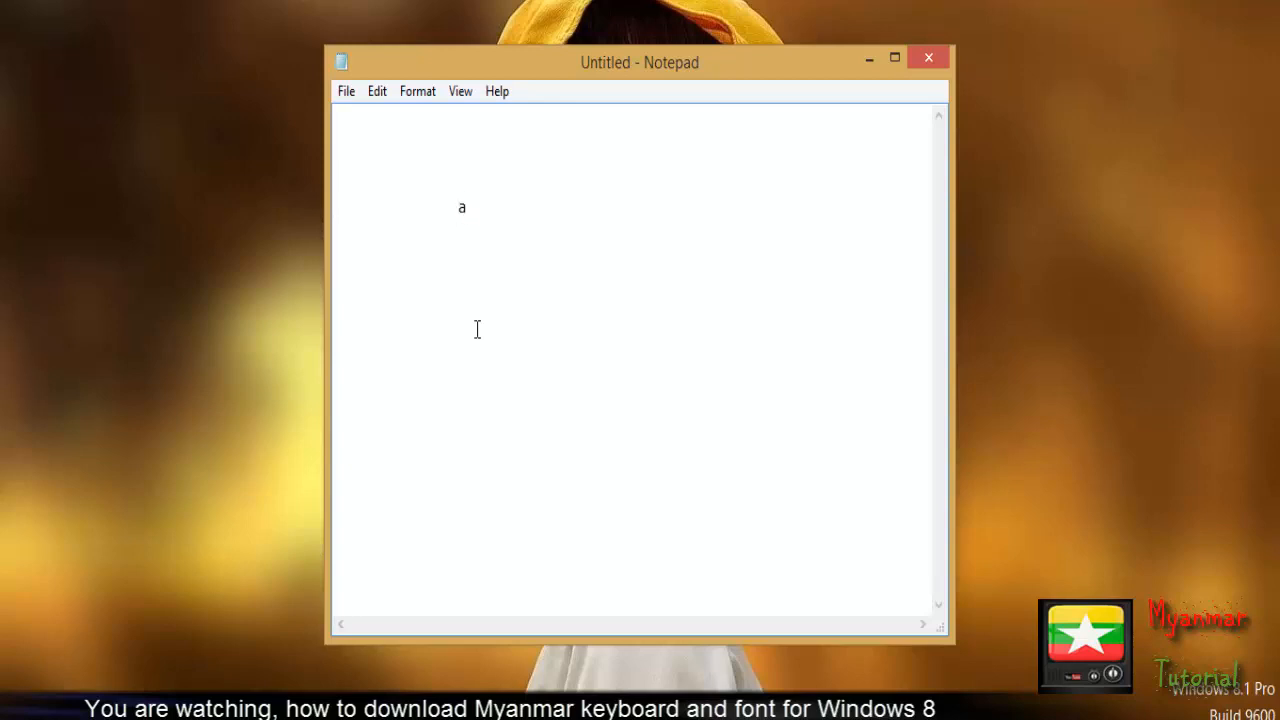